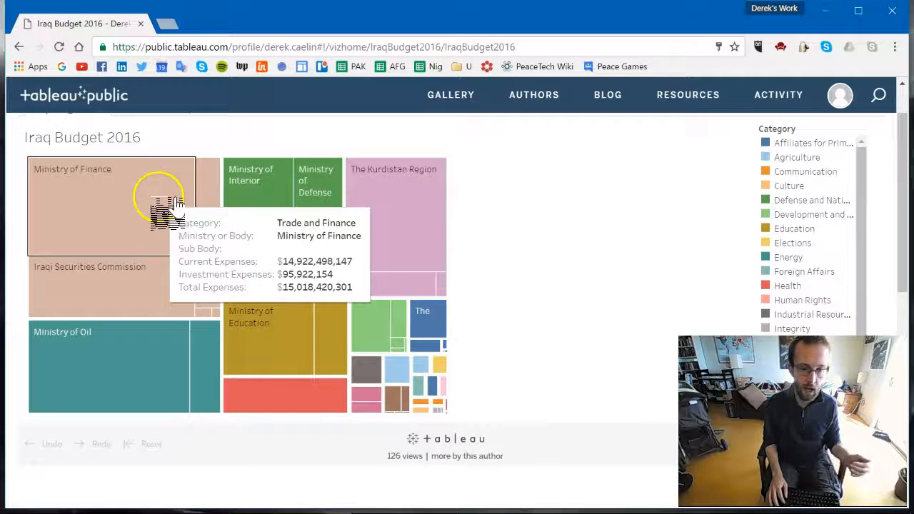
{"action": "mouse_move", "coordinate": [212, 292]}
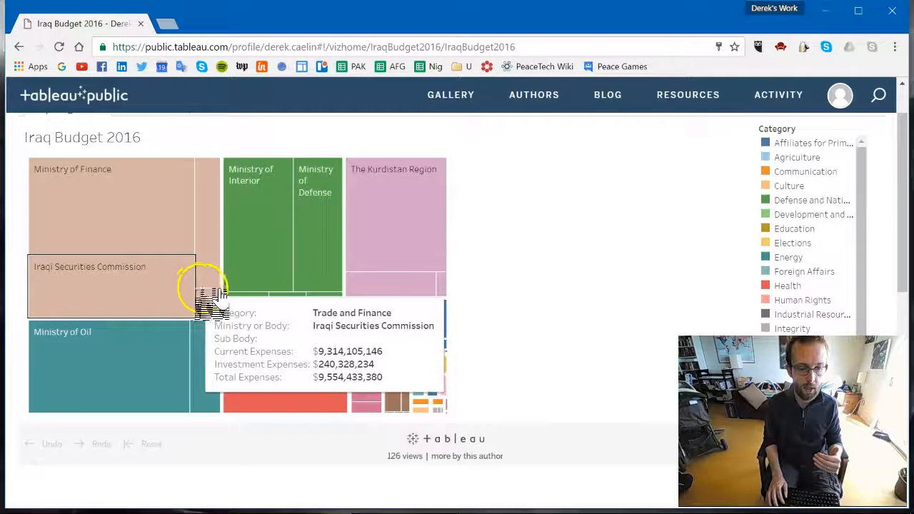
{"action": "mouse_move", "coordinate": [191, 229]}
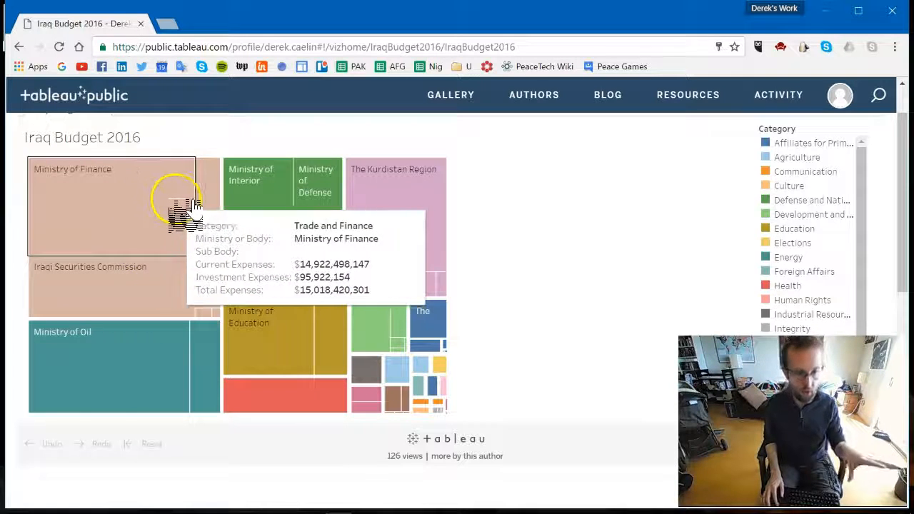
{"action": "mouse_move", "coordinate": [228, 185]}
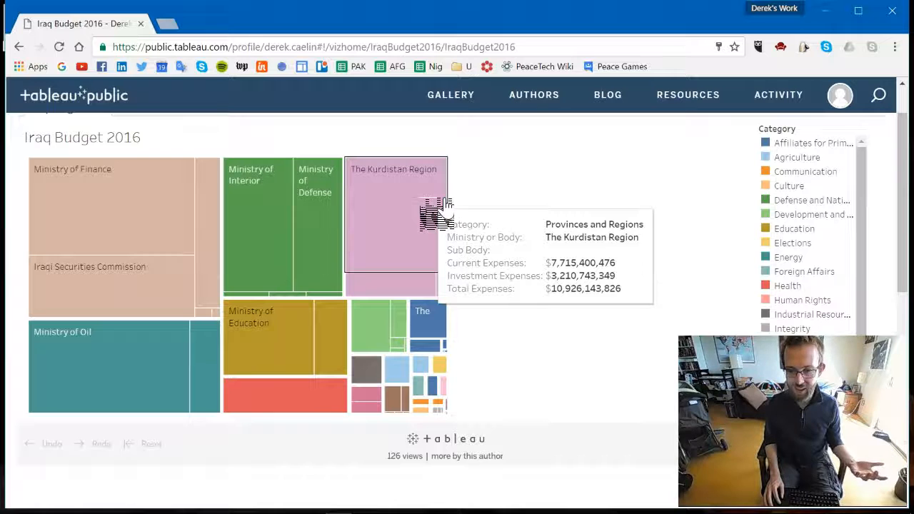
{"action": "mouse_move", "coordinate": [417, 317]}
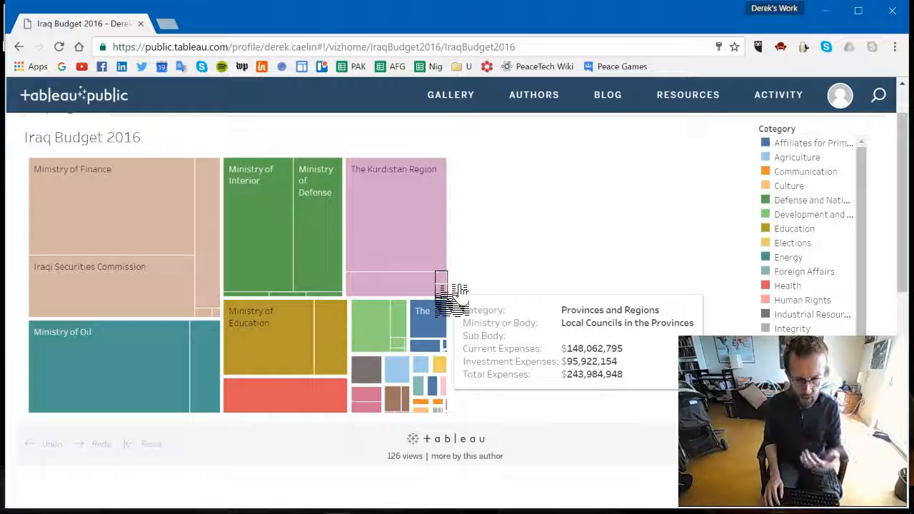
{"action": "mouse_move", "coordinate": [425, 317]}
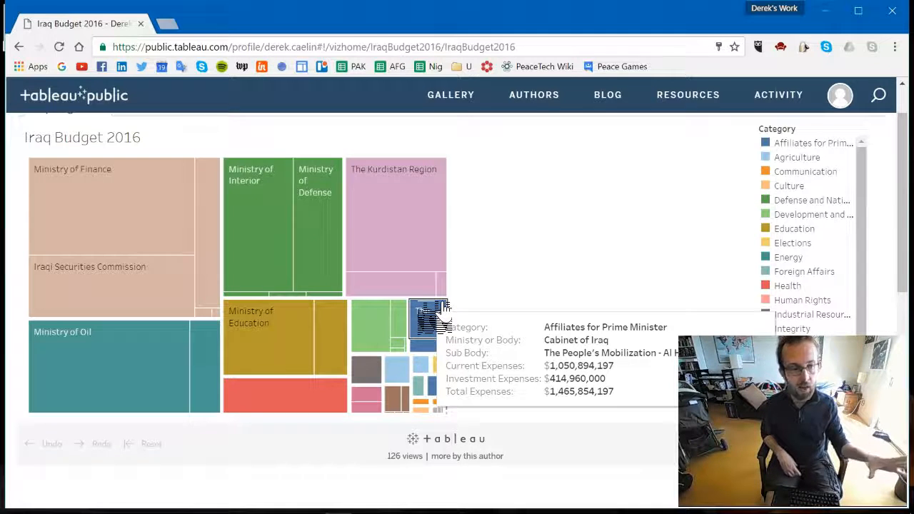
{"action": "mouse_move", "coordinate": [69, 193]}
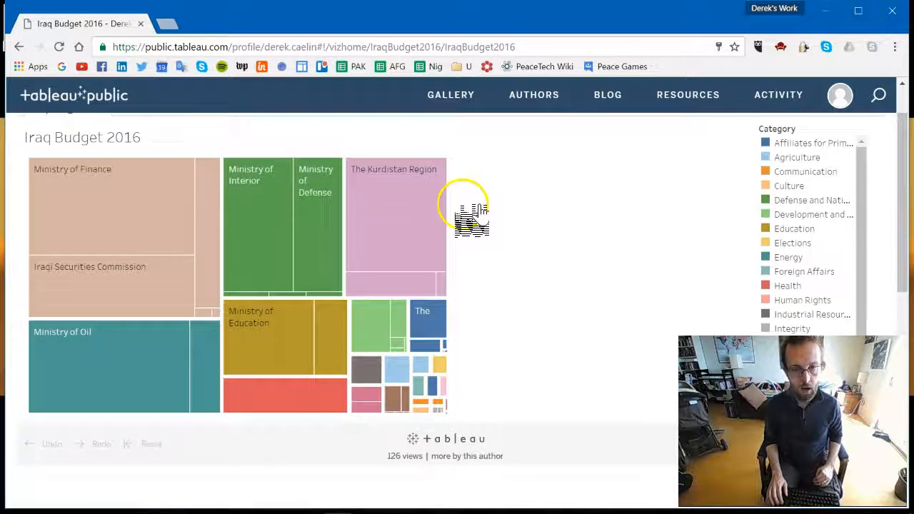
Download the Iraq Budget 2016 visualization's underlying data file from its Download options
{"action": "scroll", "scroll_direction": "down", "scroll_amount": 3}
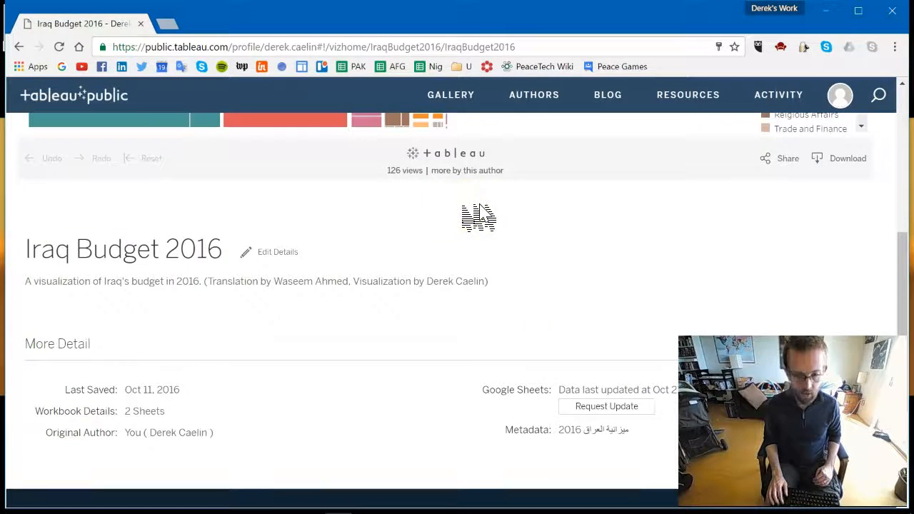
{"action": "scroll", "scroll_direction": "down", "scroll_amount": 3}
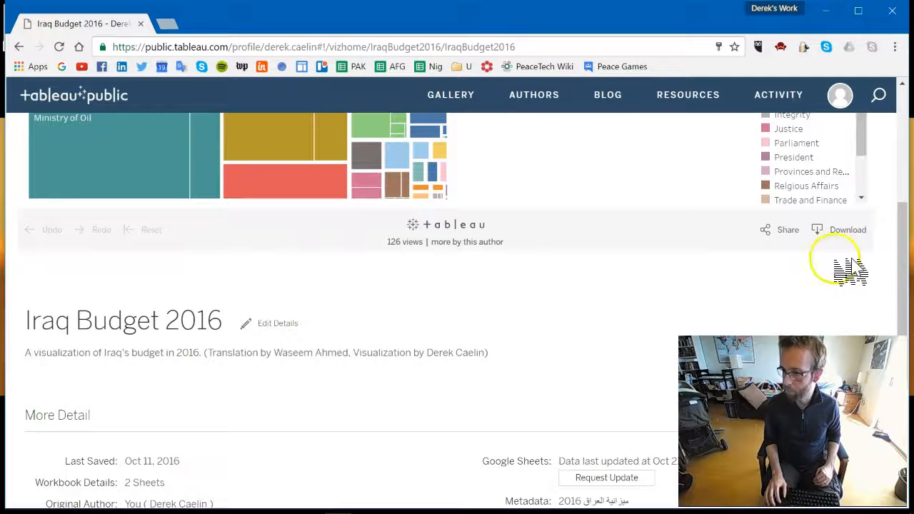
{"action": "left_click", "coordinate": [849, 228]}
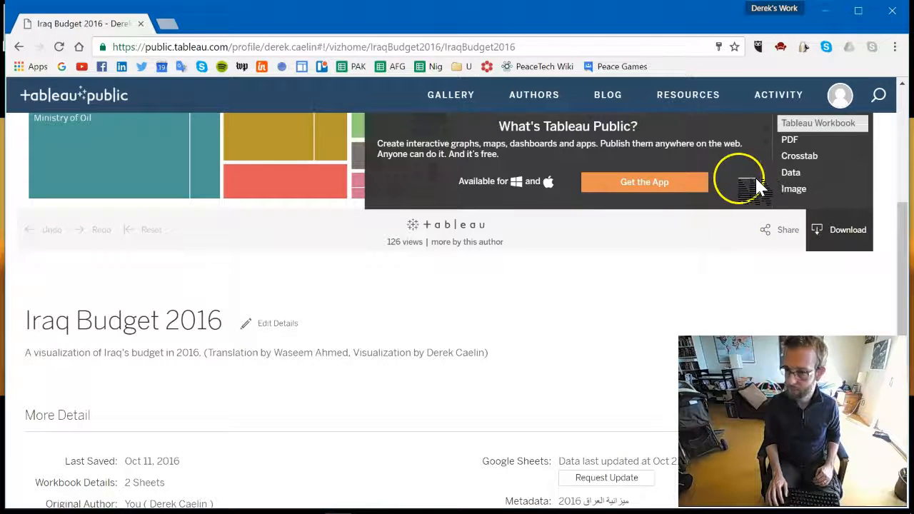
{"action": "left_click", "coordinate": [791, 171]}
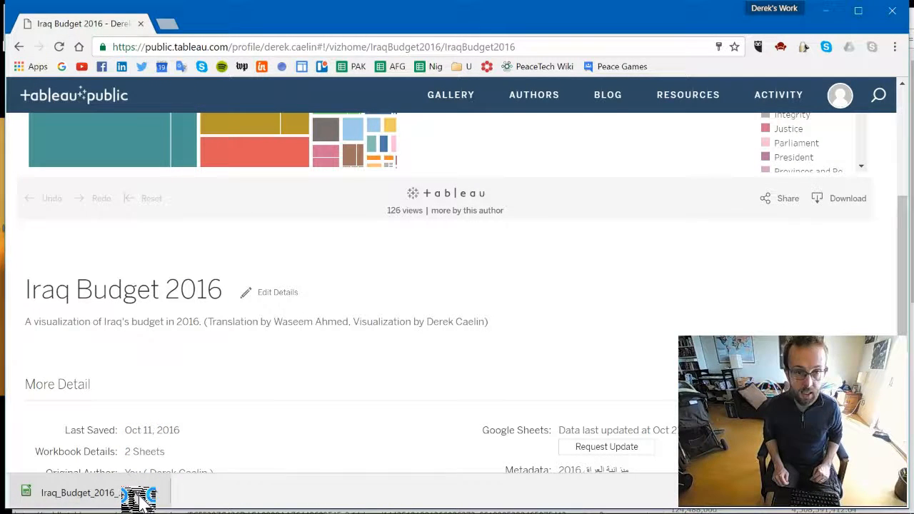
Open the downloaded Iraq_Budget_2016_data.csv in LibreOffice Calc, accepting the Text Import settings
{"action": "left_click", "coordinate": [78, 492]}
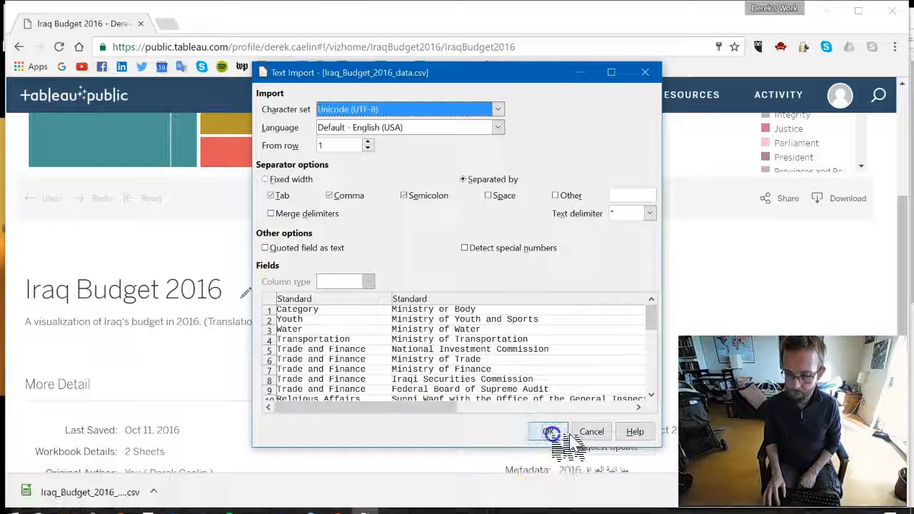
{"action": "left_click", "coordinate": [549, 431]}
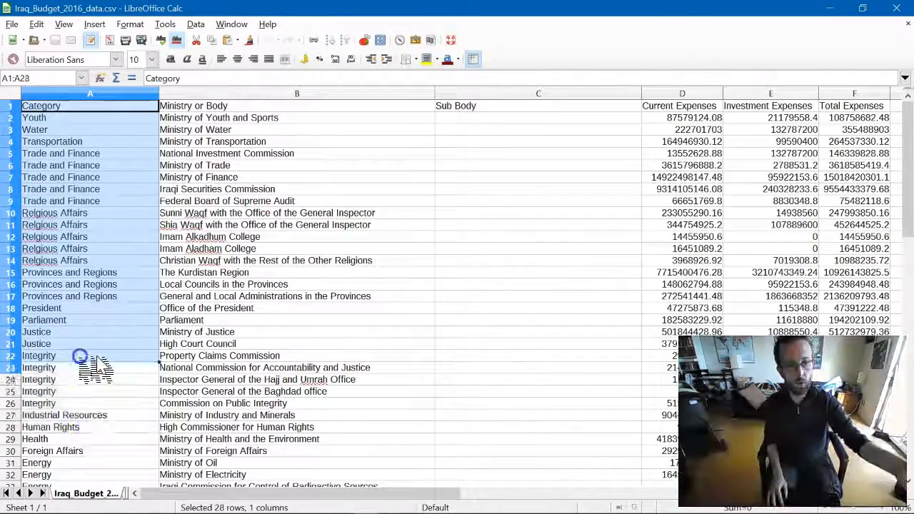
{"action": "left_click", "coordinate": [40, 105]}
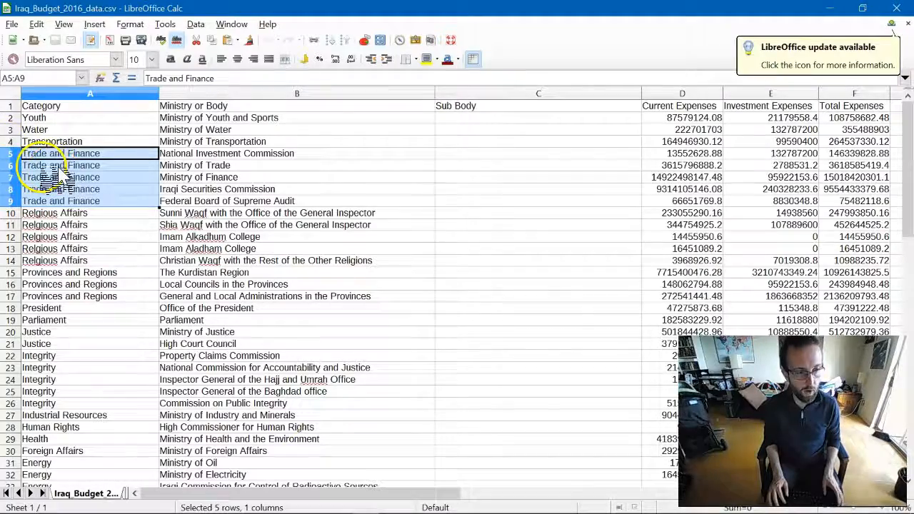
{"action": "key", "text": "Alt+Tab"}
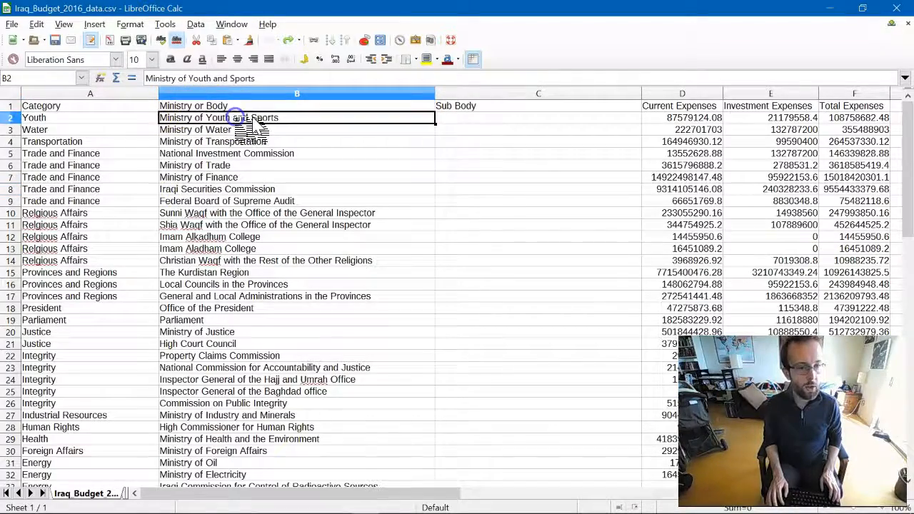
{"action": "left_click_drag", "start_coordinate": [297, 117], "coordinate": [297, 213]}
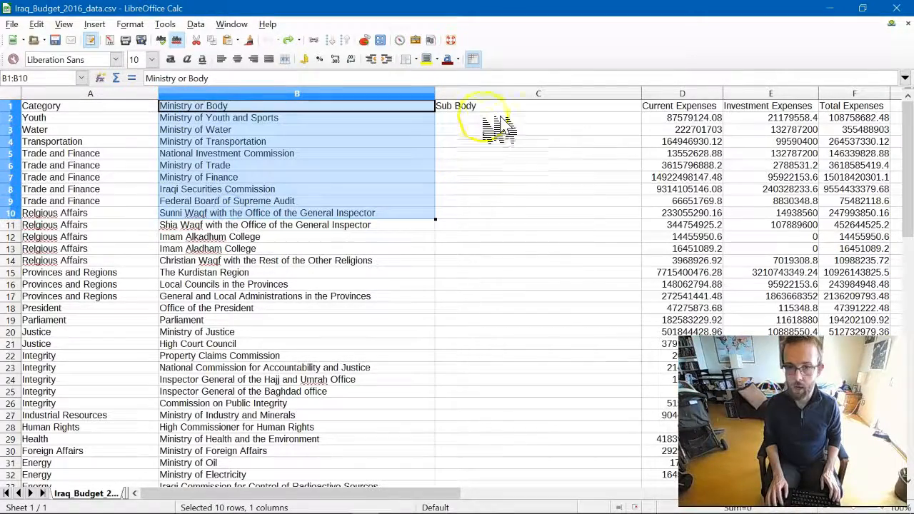
{"action": "left_click", "coordinate": [538, 106]}
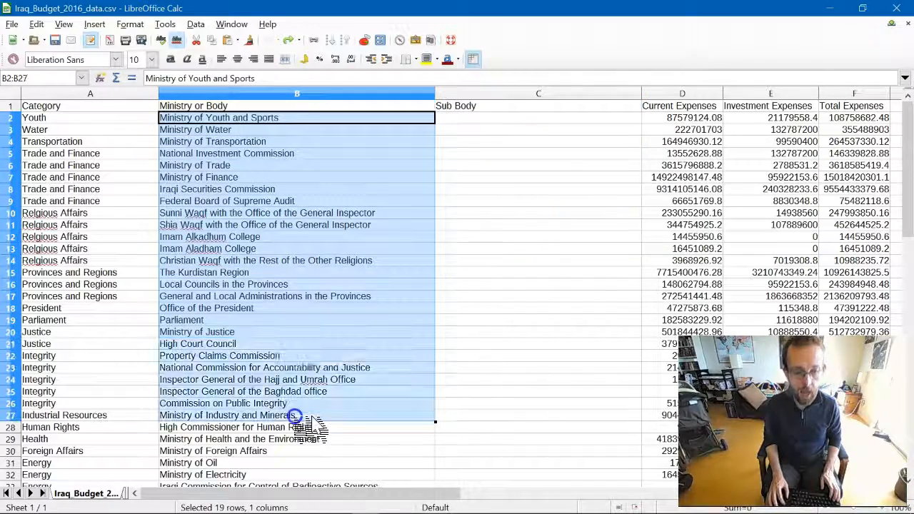
{"action": "left_click", "coordinate": [536, 128]}
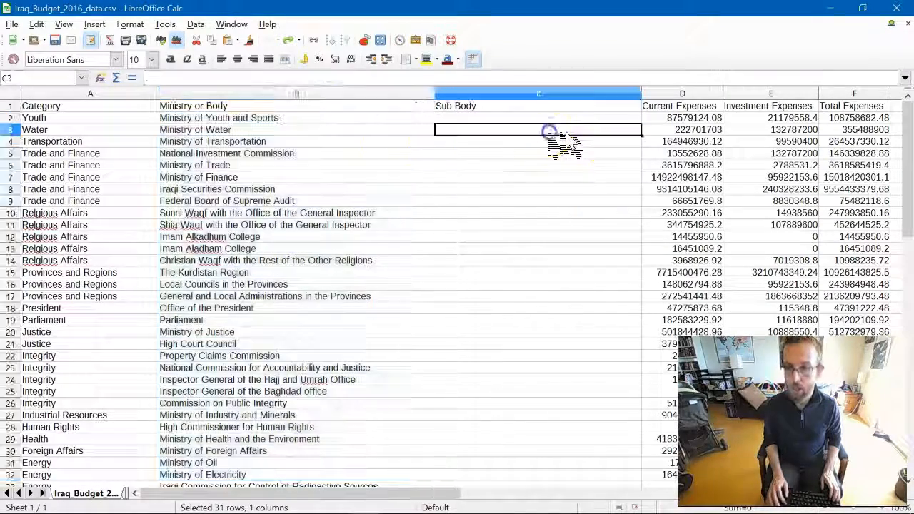
{"action": "left_click", "coordinate": [539, 117]}
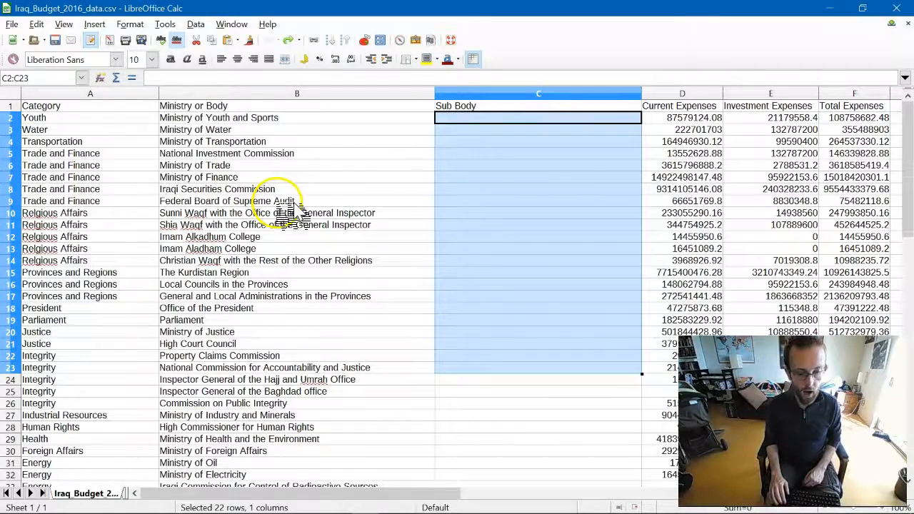
{"action": "mouse_move", "coordinate": [700, 117]}
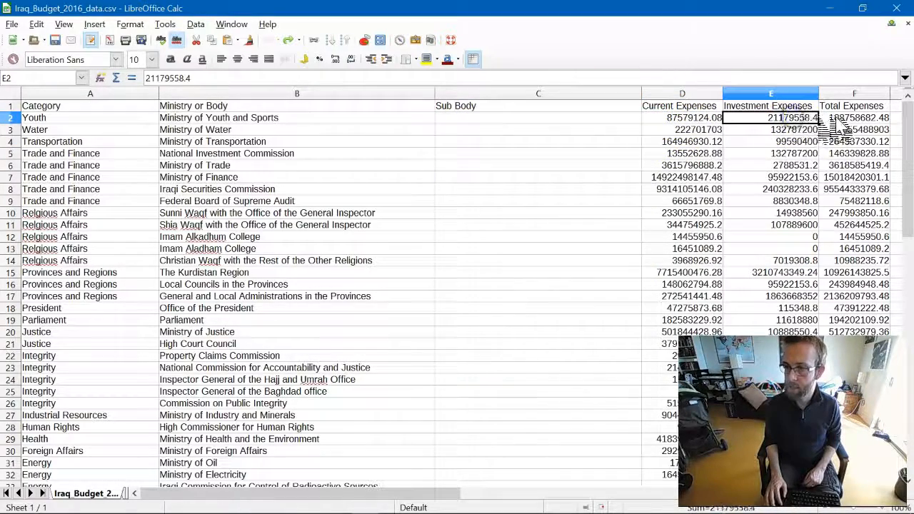
{"action": "left_click", "coordinate": [854, 117]}
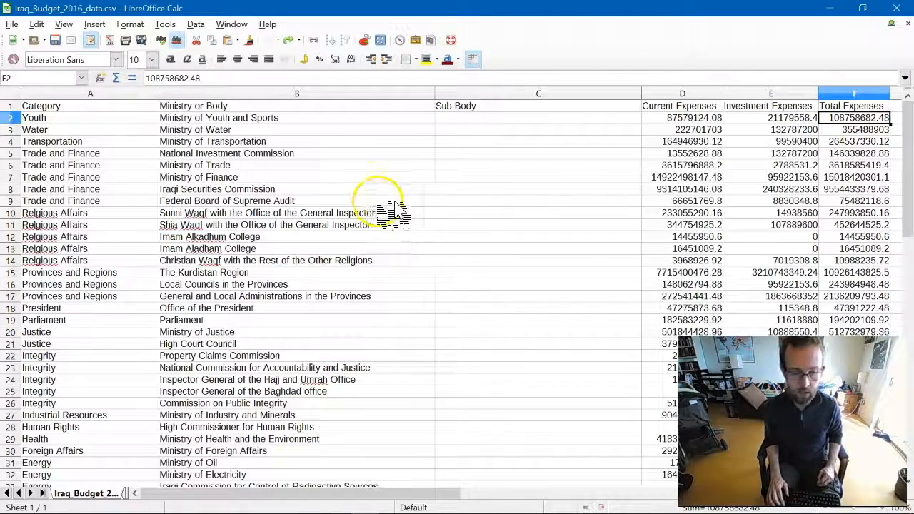
{"action": "mouse_move", "coordinate": [428, 131]}
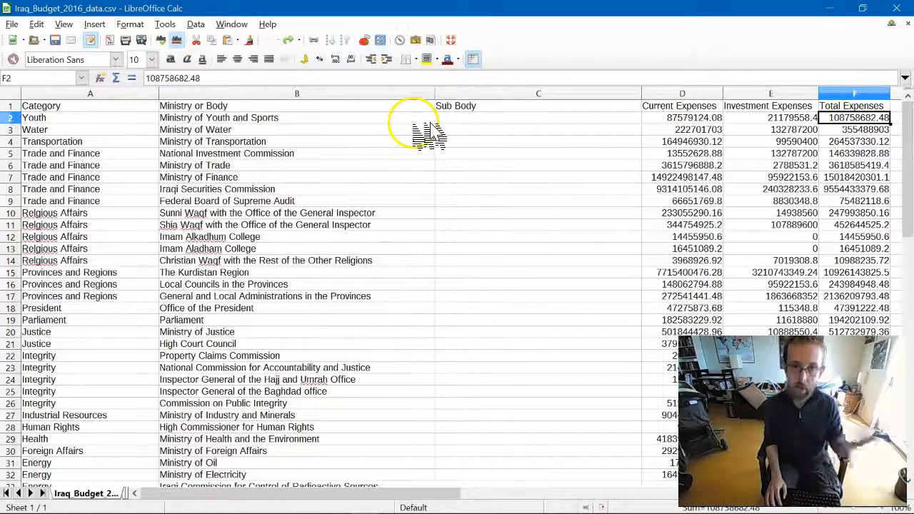
{"action": "mouse_move", "coordinate": [428, 136]}
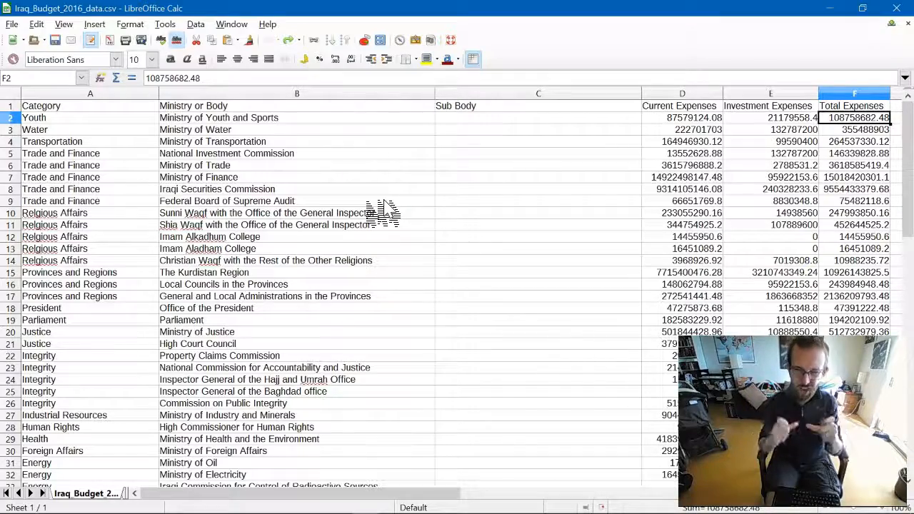
{"action": "left_click", "coordinate": [297, 200]}
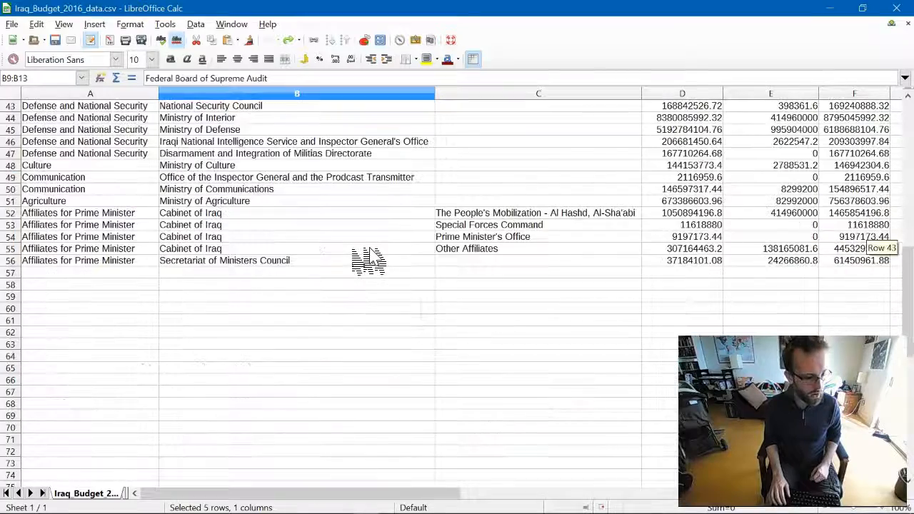
{"action": "left_click", "coordinate": [78, 213]}
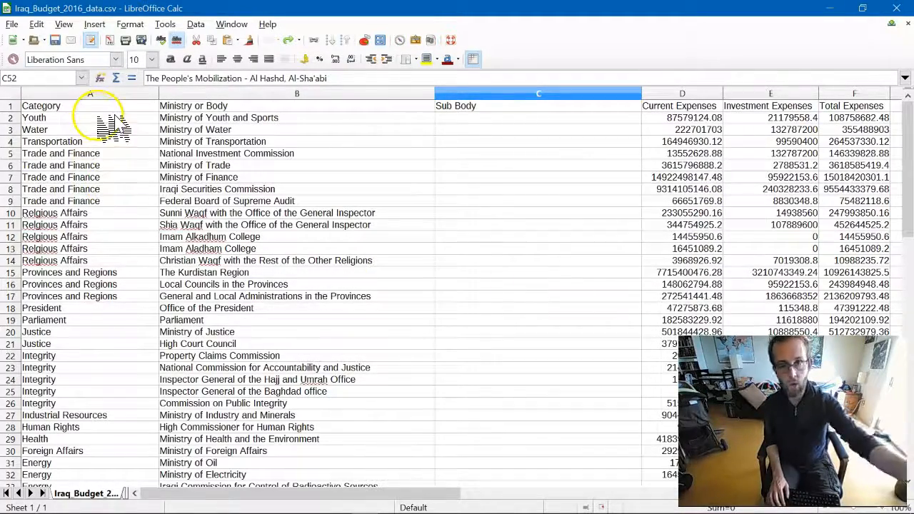
{"action": "scroll", "scroll_direction": "down", "scroll_amount": 3}
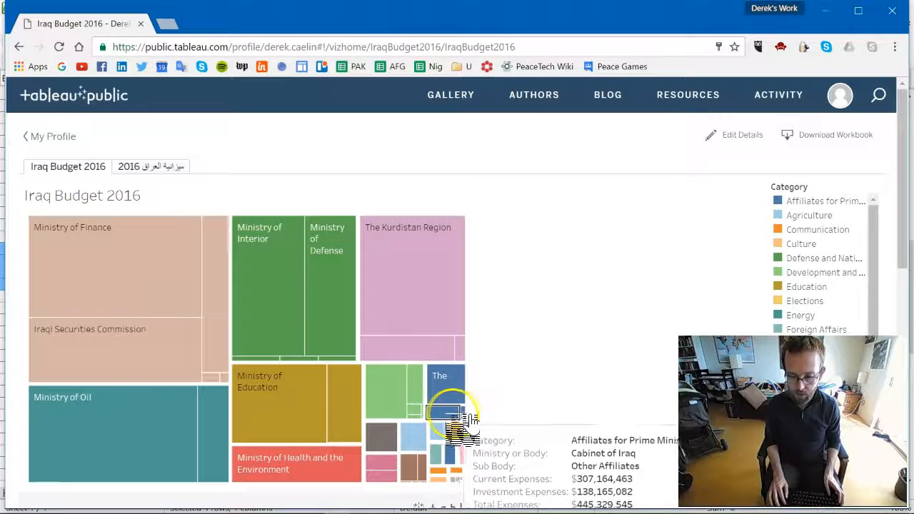
{"action": "mouse_move", "coordinate": [449, 397]}
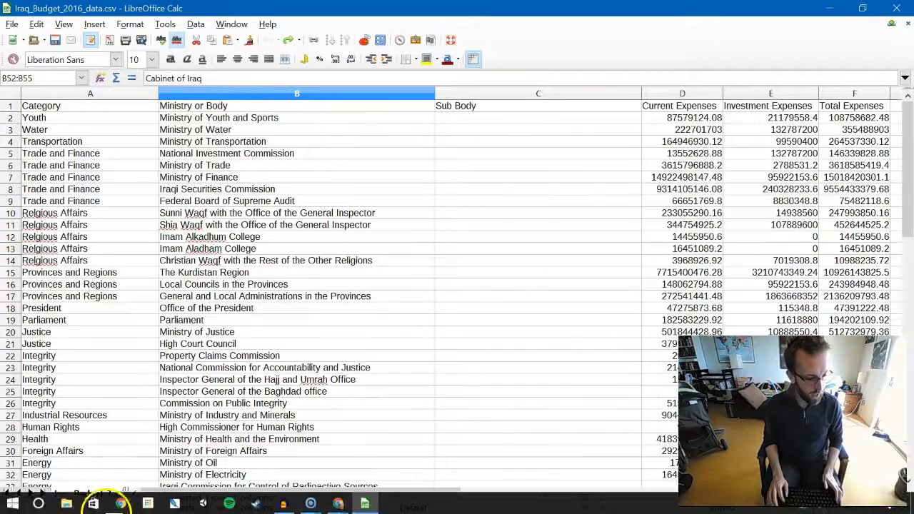
Launch Tableau Public 10.0 from the Start menu by searching 'table'
{"action": "left_click", "coordinate": [13, 503]}
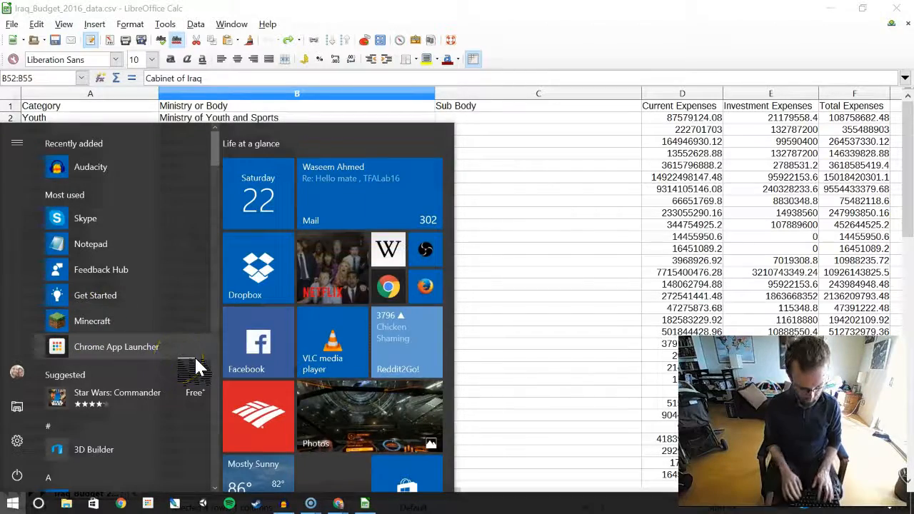
{"action": "type", "text": "tab"}
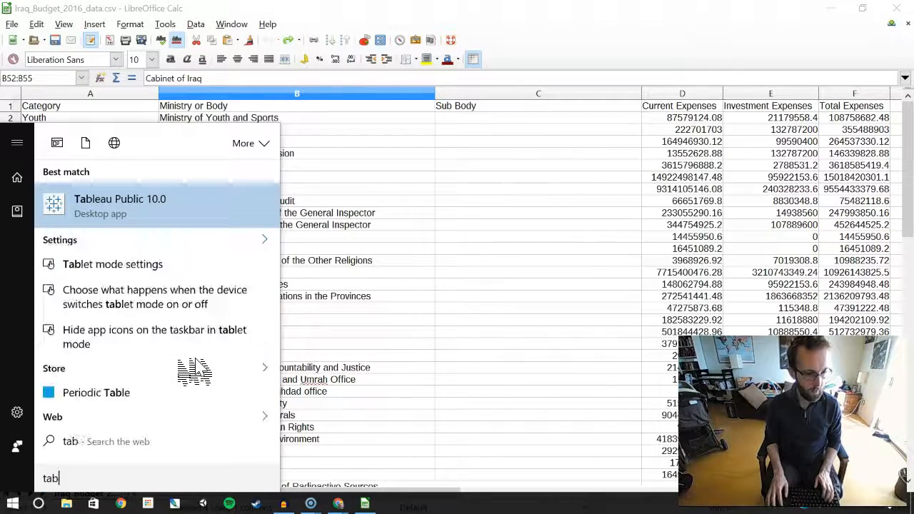
{"action": "type", "text": "le"}
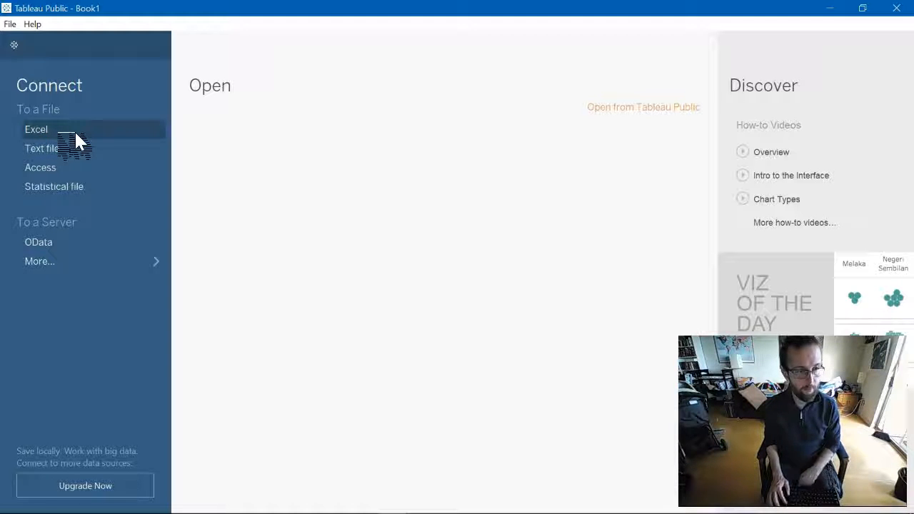
Connect to Iraq_Budget_2016_data.csv on the Desktop as a text-file data source and go to Sheet 1
{"action": "left_click", "coordinate": [36, 129]}
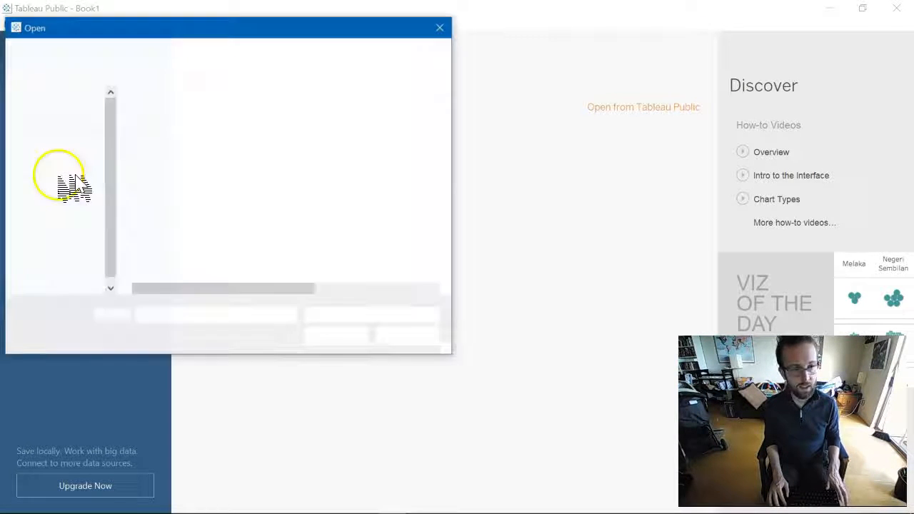
{"action": "left_click", "coordinate": [440, 27]}
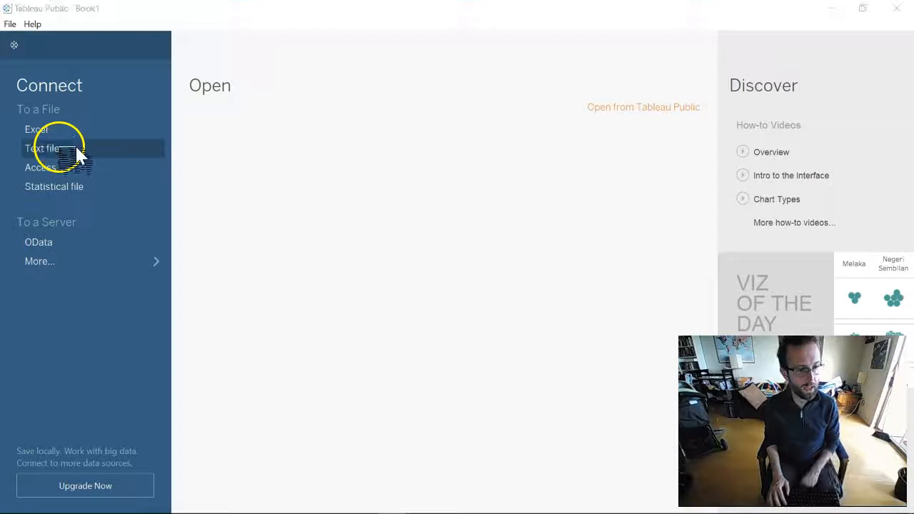
{"action": "left_click", "coordinate": [42, 147]}
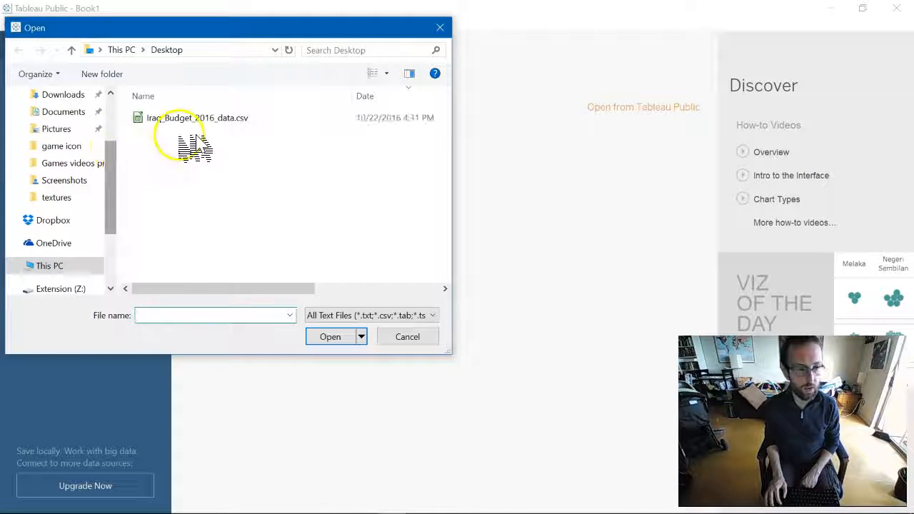
{"action": "left_click", "coordinate": [197, 117]}
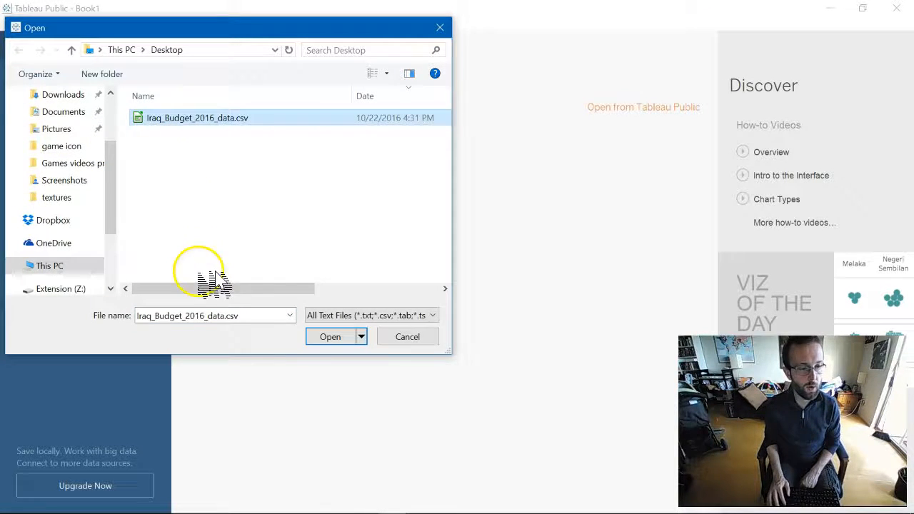
{"action": "left_click", "coordinate": [330, 337]}
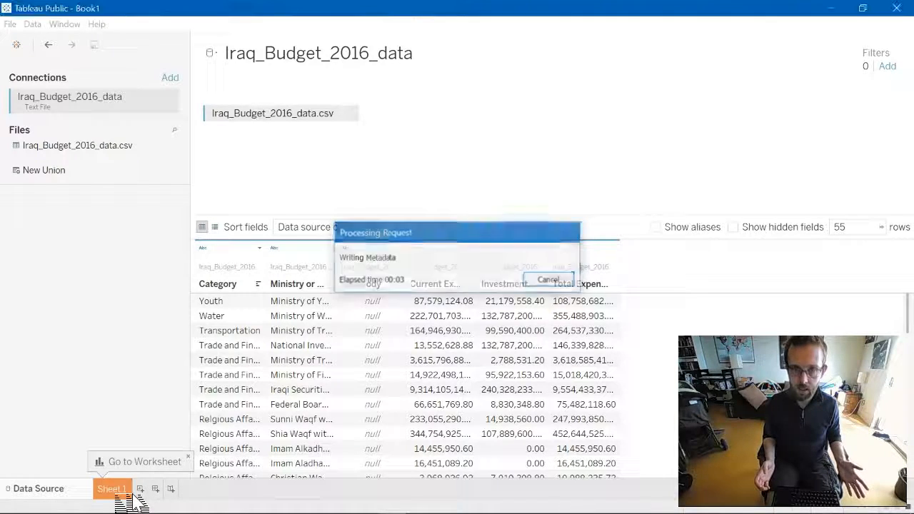
{"action": "left_click", "coordinate": [111, 488]}
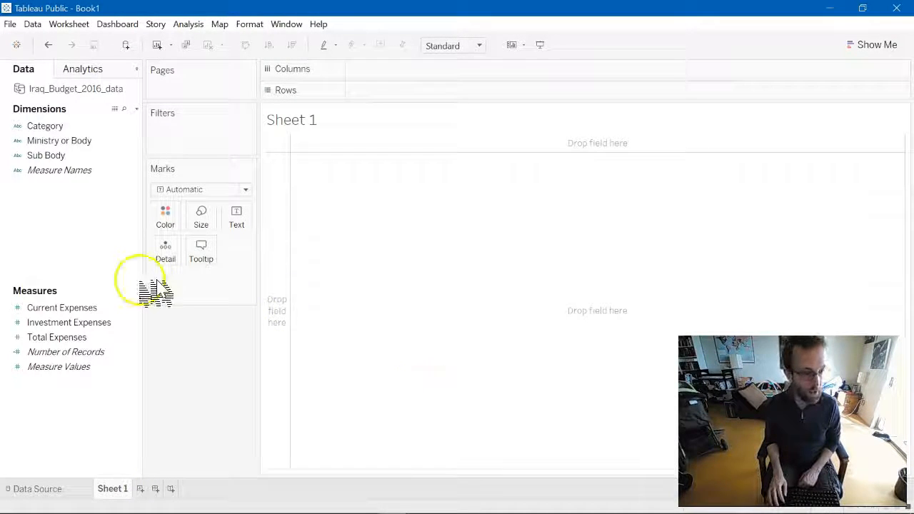
Show the Show Me chart-type suggestions beside the empty Sheet 1 worksheet
{"action": "left_click", "coordinate": [45, 126]}
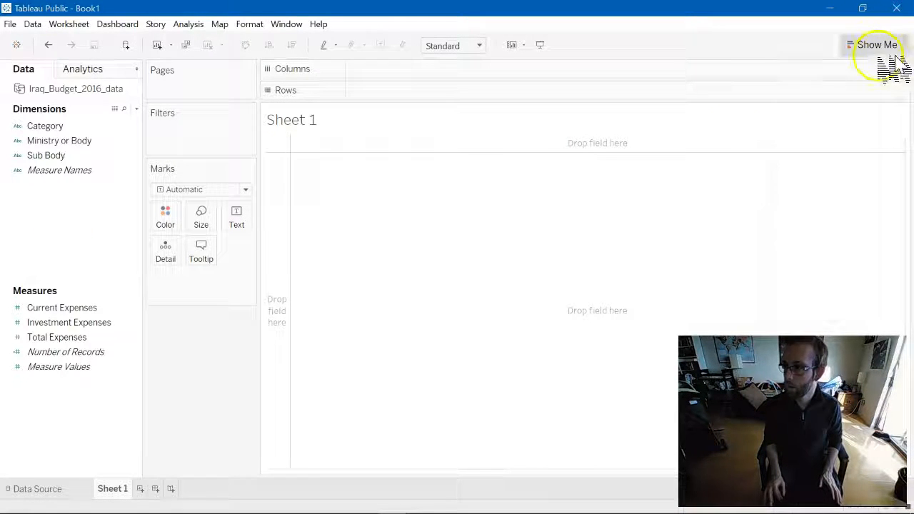
{"action": "left_click", "coordinate": [877, 44]}
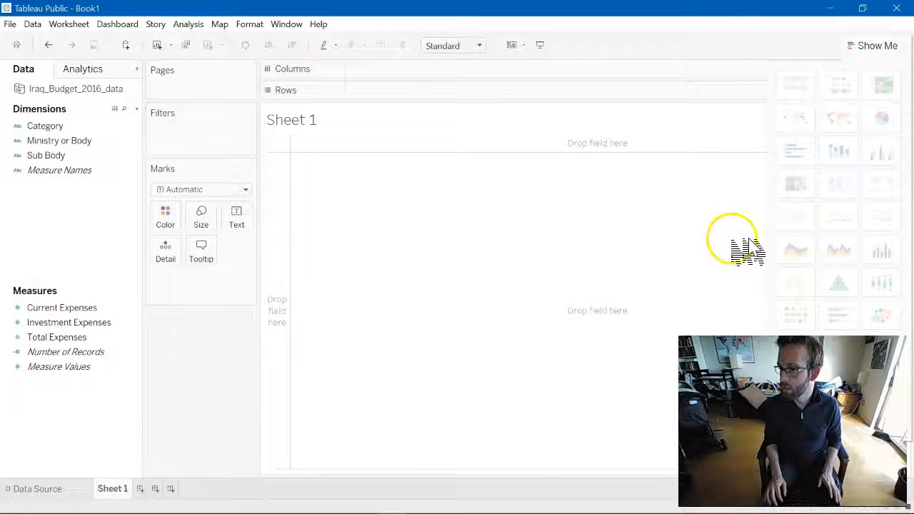
{"action": "mouse_move", "coordinate": [811, 188]}
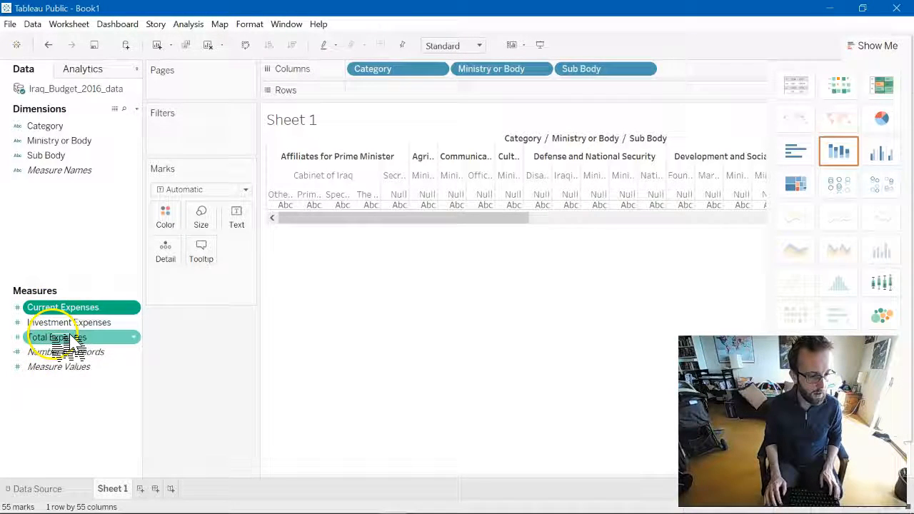
Place the Total Expenses measure on Rows to chart expenses by category, ministry and sub body
{"action": "left_click", "coordinate": [57, 338]}
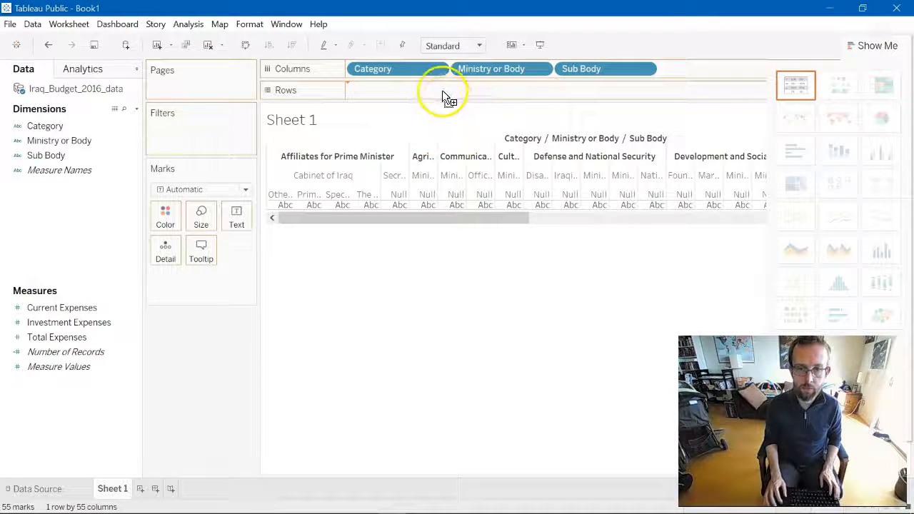
{"action": "left_click", "coordinate": [837, 151]}
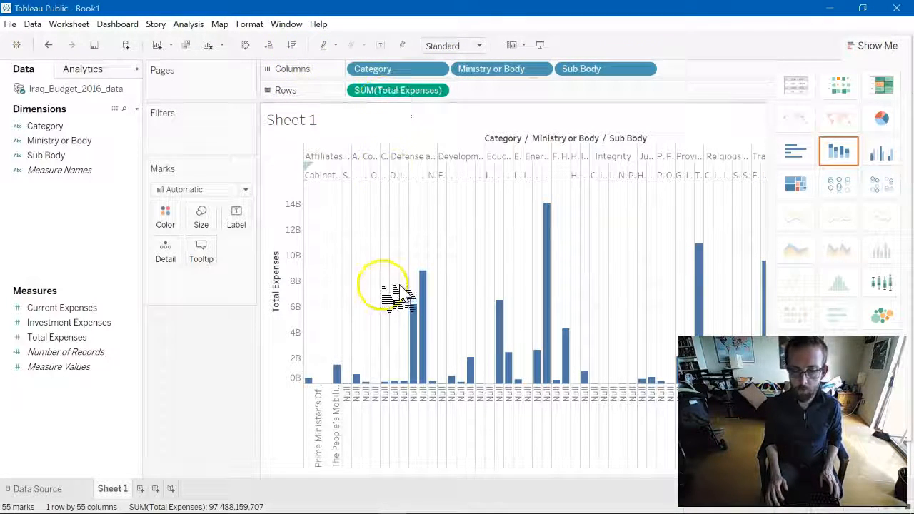
{"action": "mouse_move", "coordinate": [500, 335]}
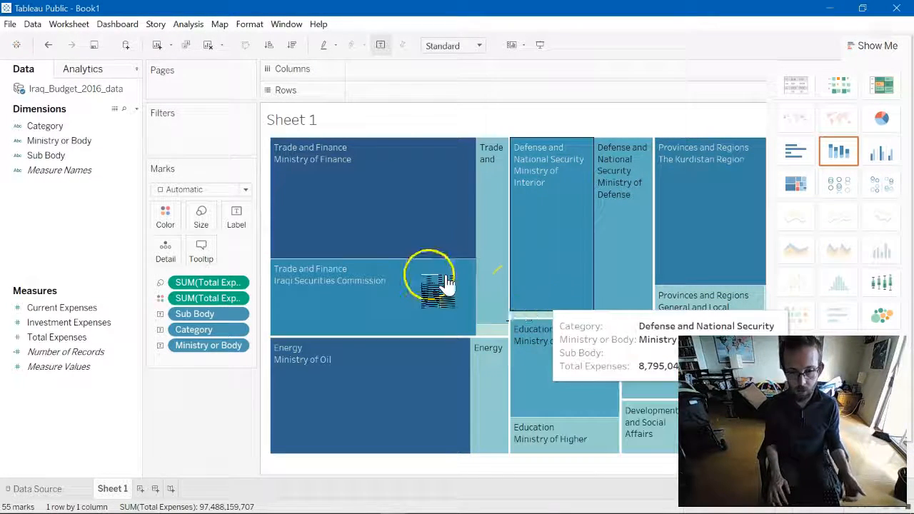
{"action": "mouse_move", "coordinate": [386, 200]}
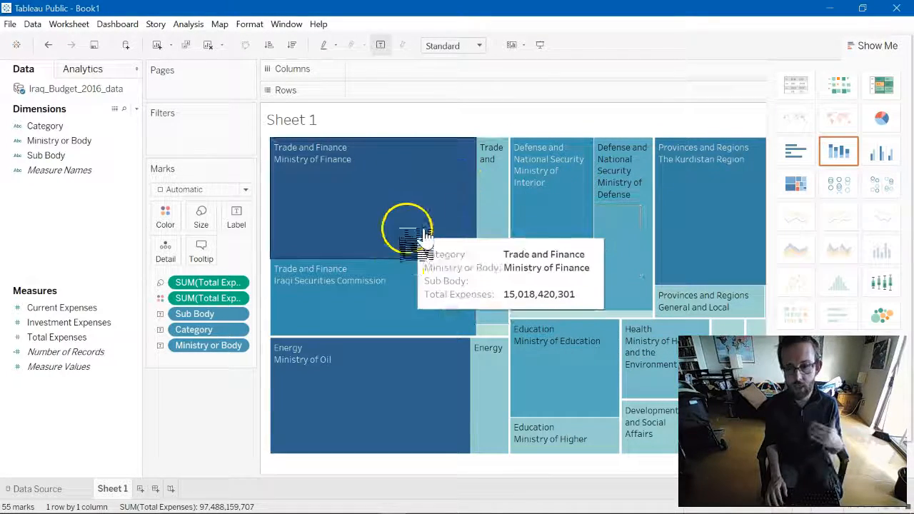
{"action": "key", "text": "alt+tab"}
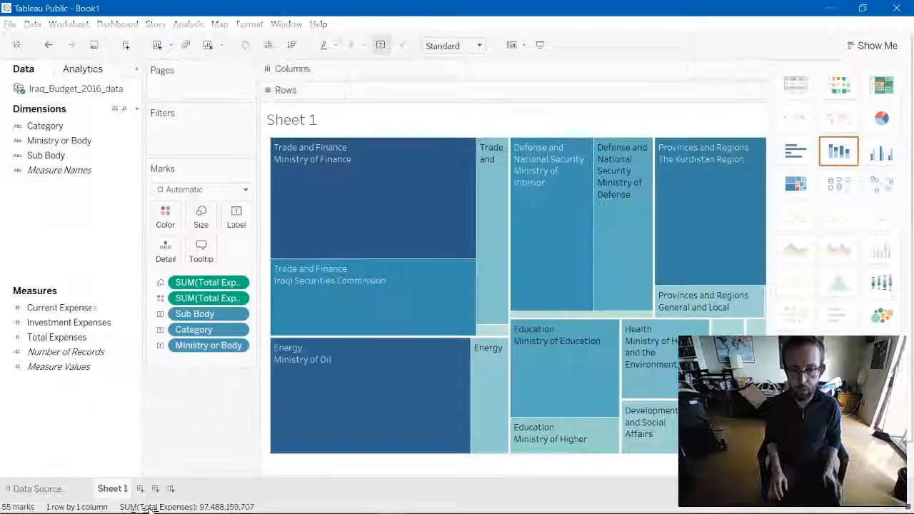
{"action": "mouse_move", "coordinate": [428, 222]}
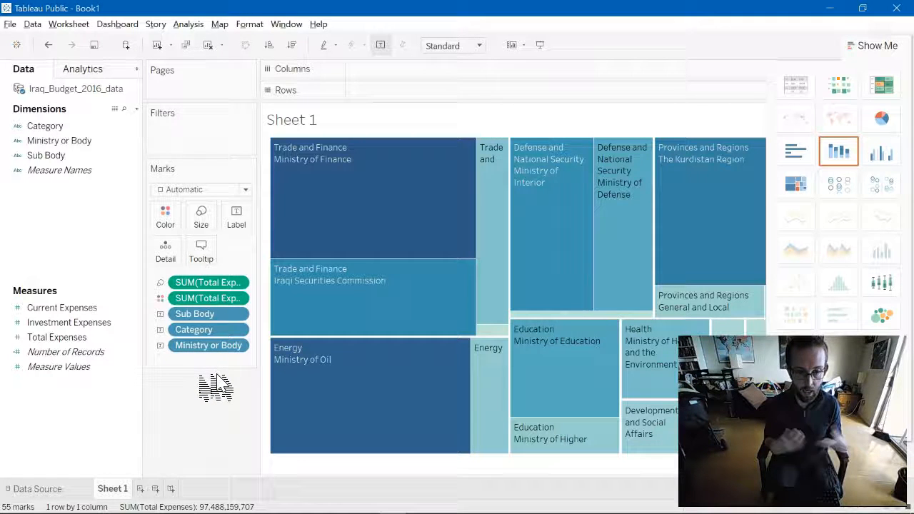
Colour the treemap by Category and start renaming Sheet 1 to Iraq Budget
{"action": "left_click", "coordinate": [207, 329]}
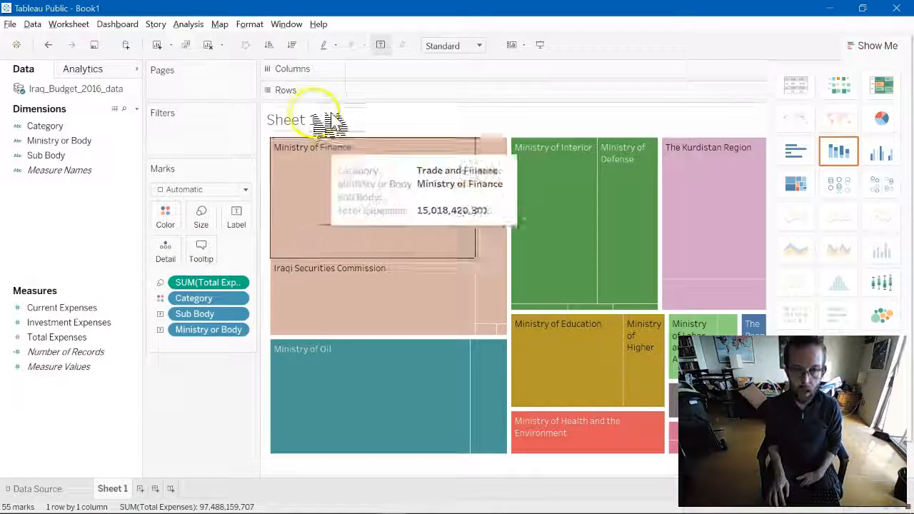
{"action": "double_click", "coordinate": [291, 120]}
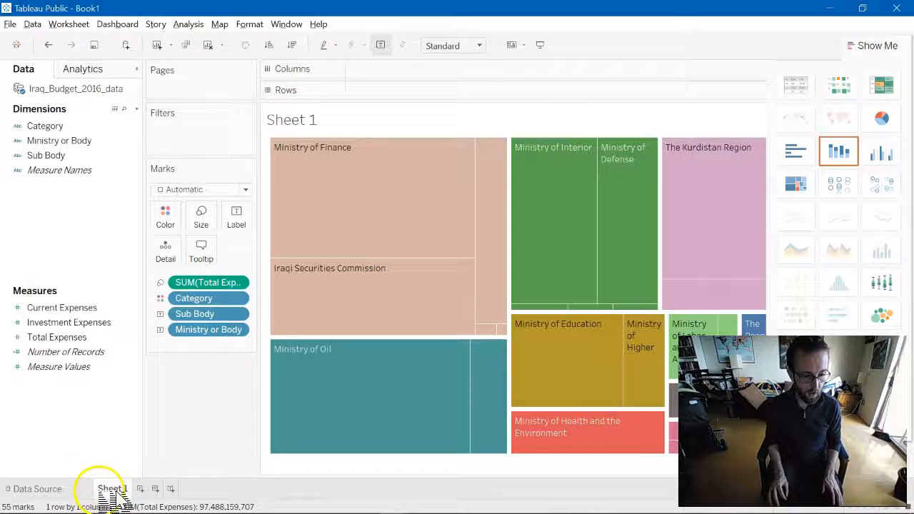
{"action": "double_click", "coordinate": [108, 488]}
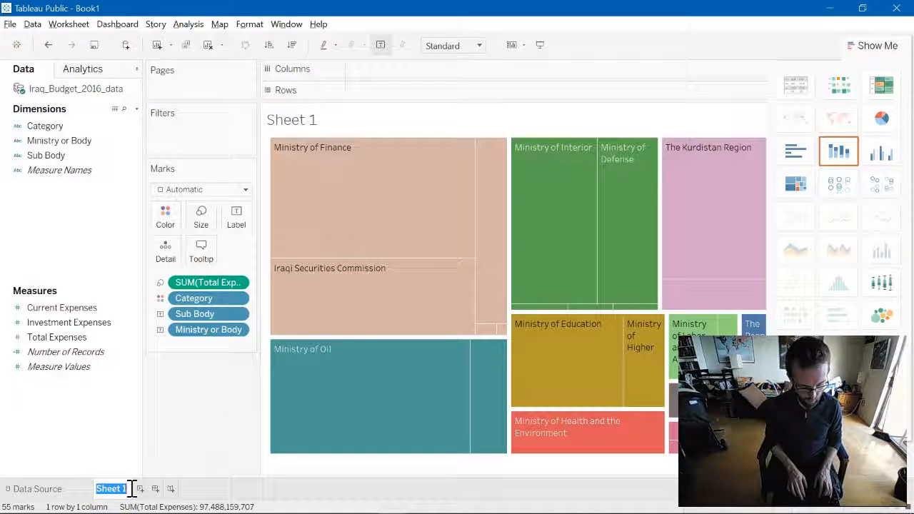
{"action": "type", "text": "IRa"}
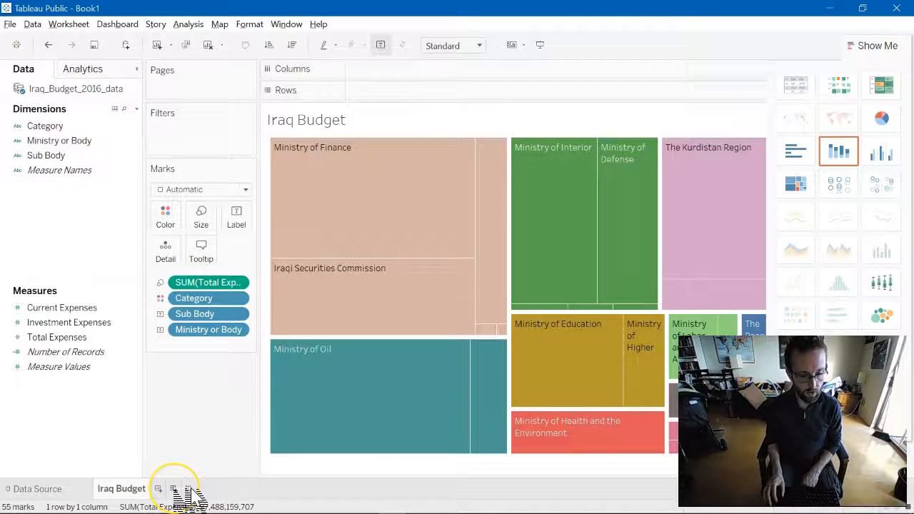
Create a new Dashboard 1 and return to the Iraq Budget treemap worksheet
{"action": "left_click", "coordinate": [174, 488]}
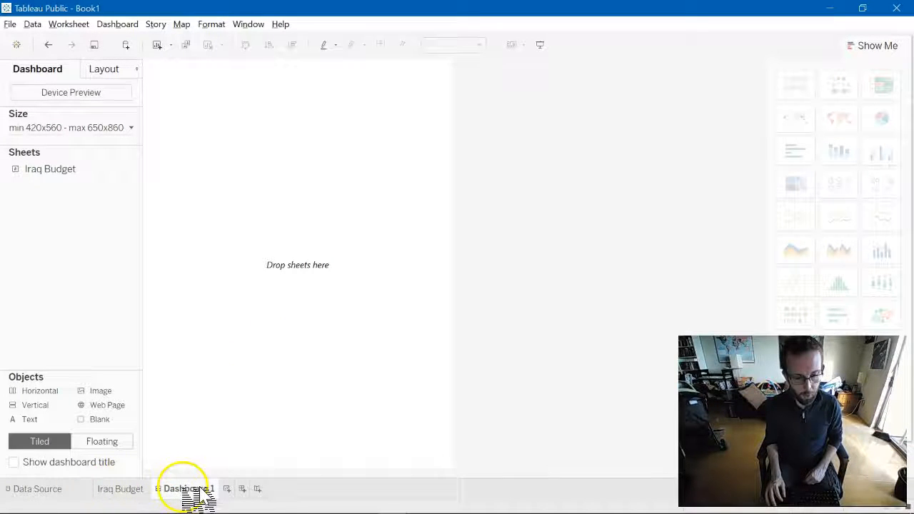
{"action": "left_click", "coordinate": [186, 488]}
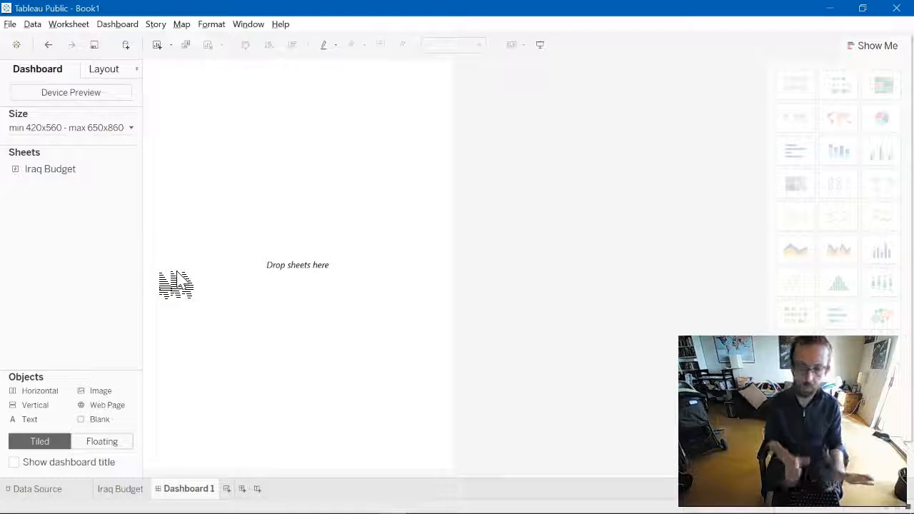
{"action": "left_click", "coordinate": [37, 489]}
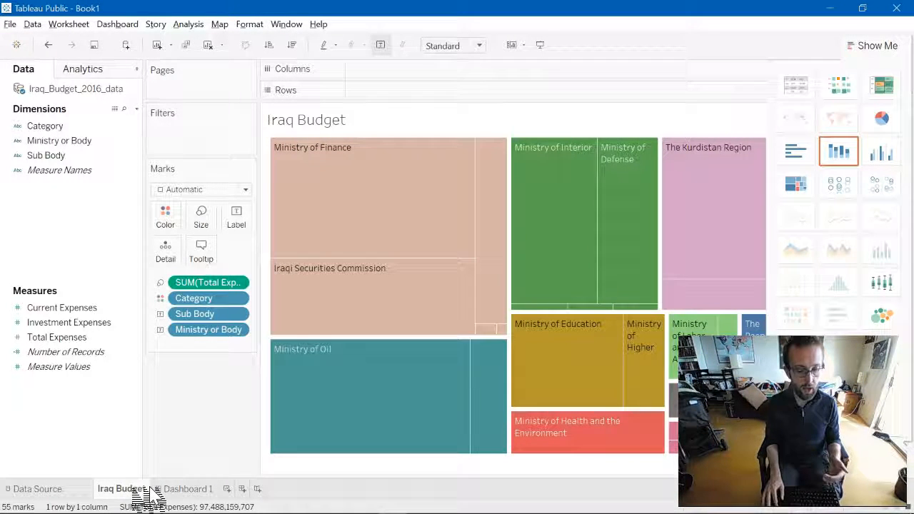
Return to Dashboard 1 to place the Iraq Budget treemap with its Category legend
{"action": "left_click", "coordinate": [186, 488]}
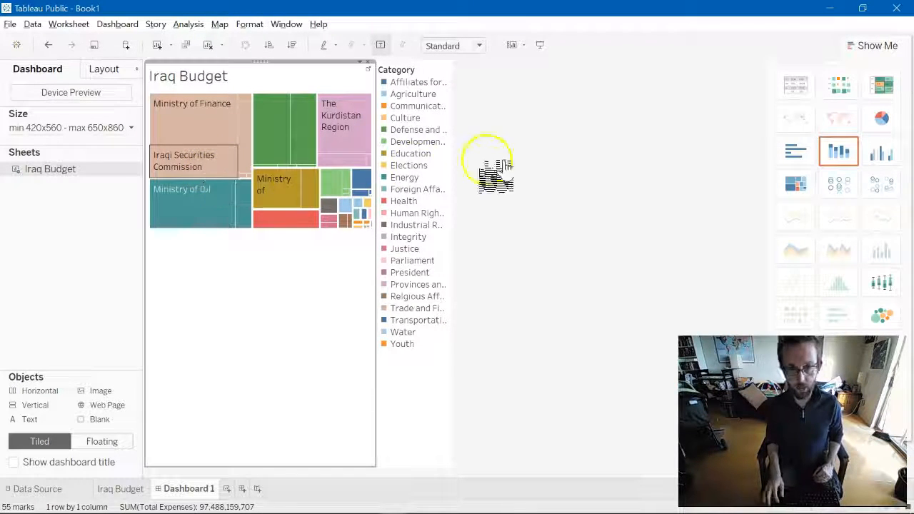
{"action": "mouse_move", "coordinate": [312, 207]}
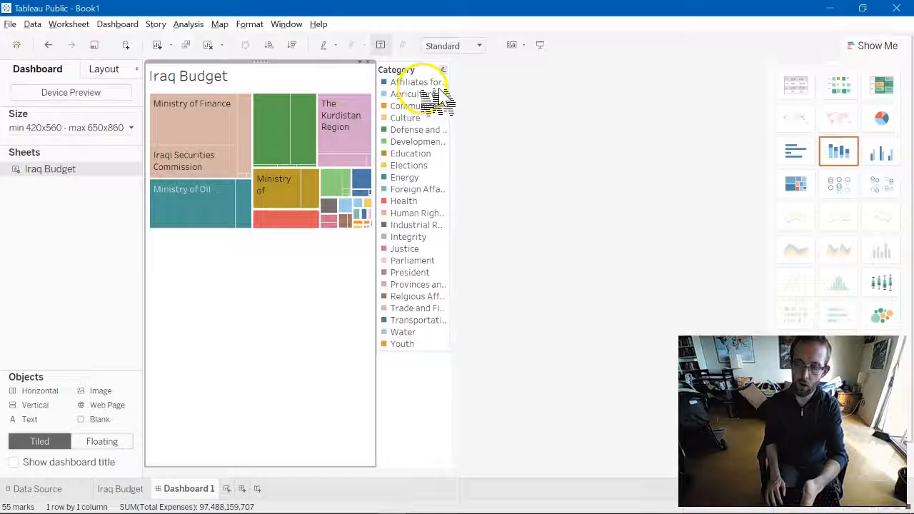
{"action": "mouse_move", "coordinate": [429, 177]}
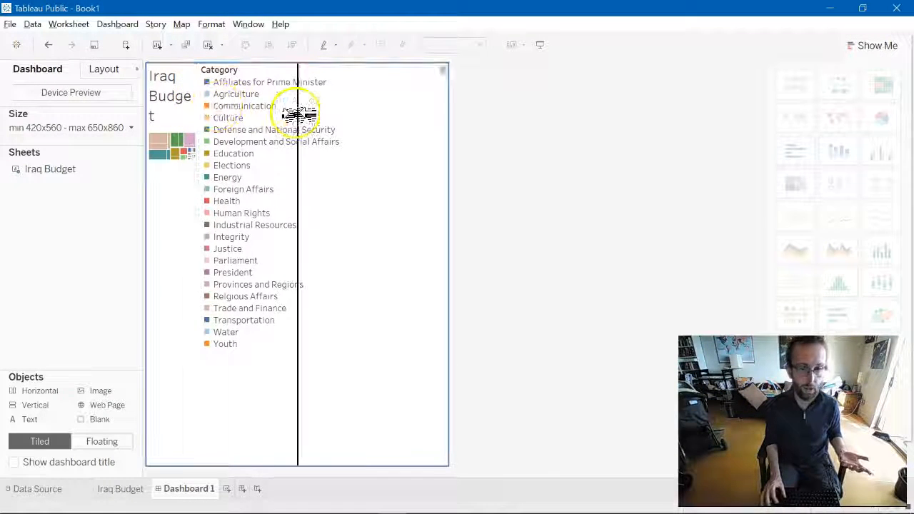
Set Dashboard 1's size range to Automatic so the treemap fills the space
{"action": "left_click", "coordinate": [131, 127]}
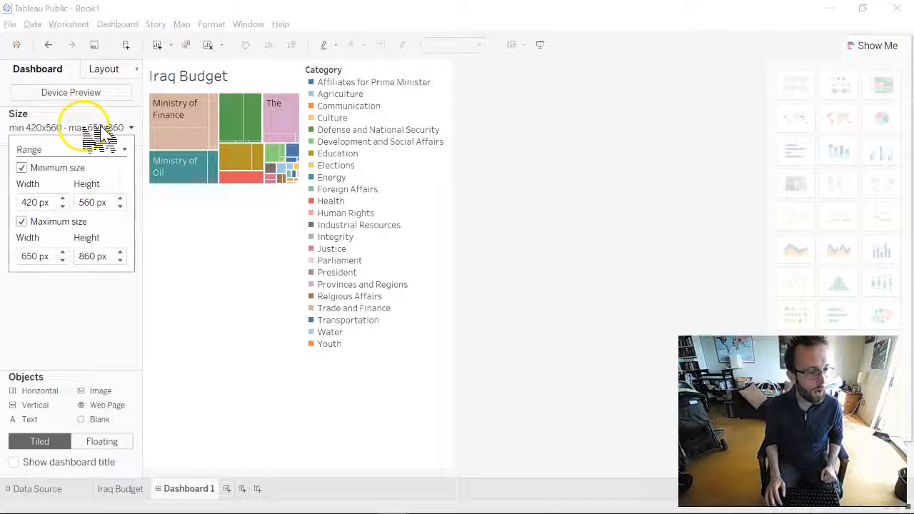
{"action": "left_click", "coordinate": [22, 167]}
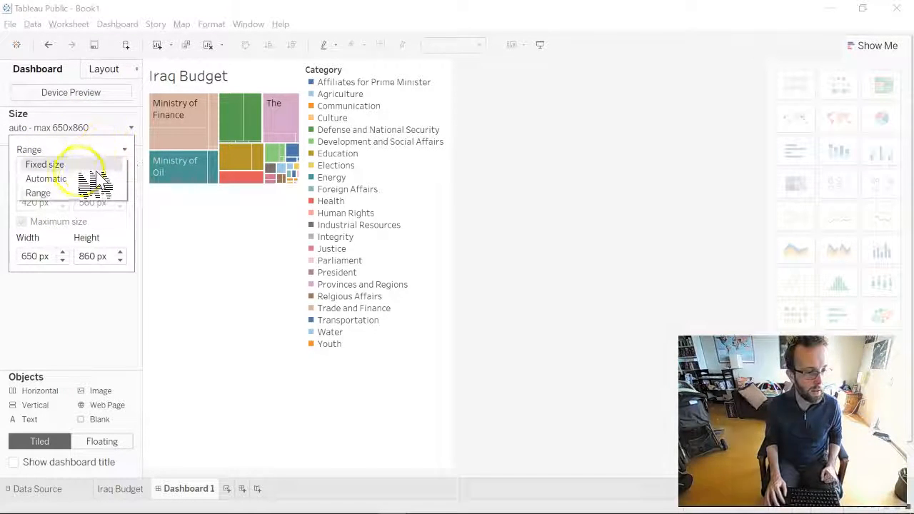
{"action": "left_click", "coordinate": [46, 179]}
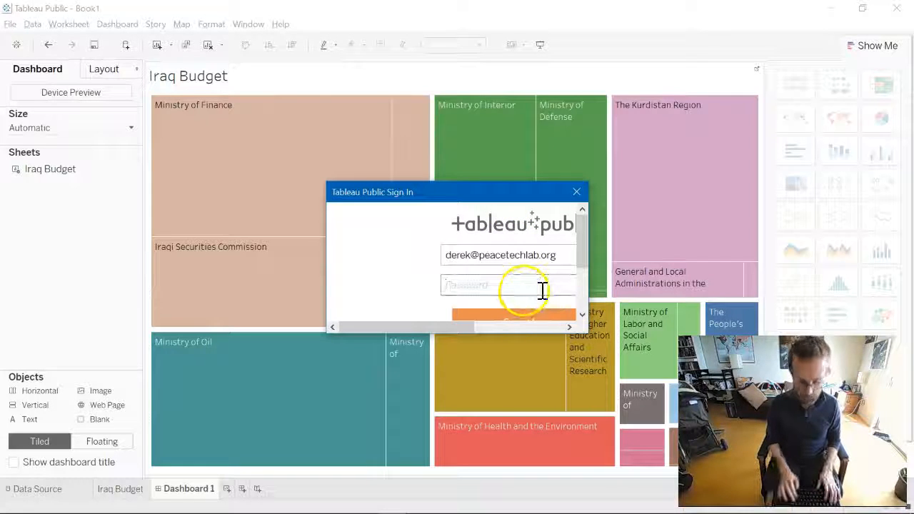
Enter the account password and save the workbook to Tableau Public as 'Demo Iraq Budget'
{"action": "type", "text": "••"}
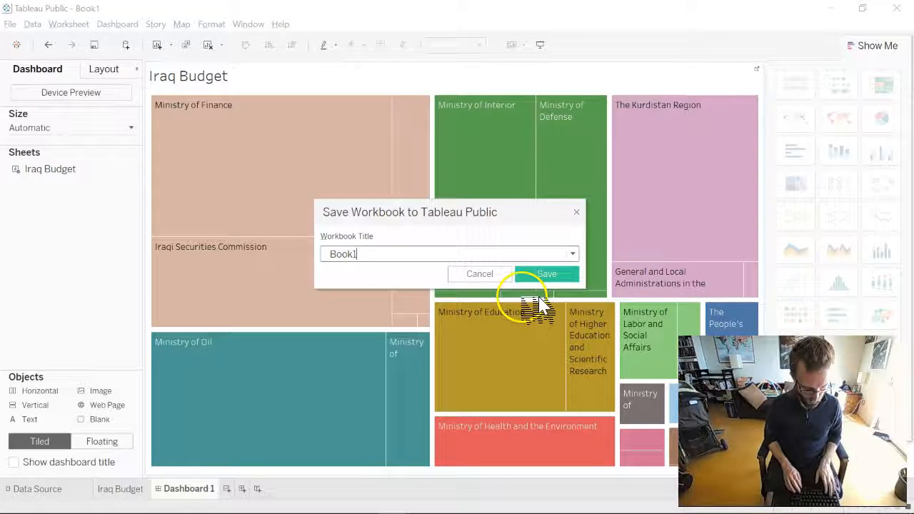
{"action": "type", "text": "Demo Iraq Budg"}
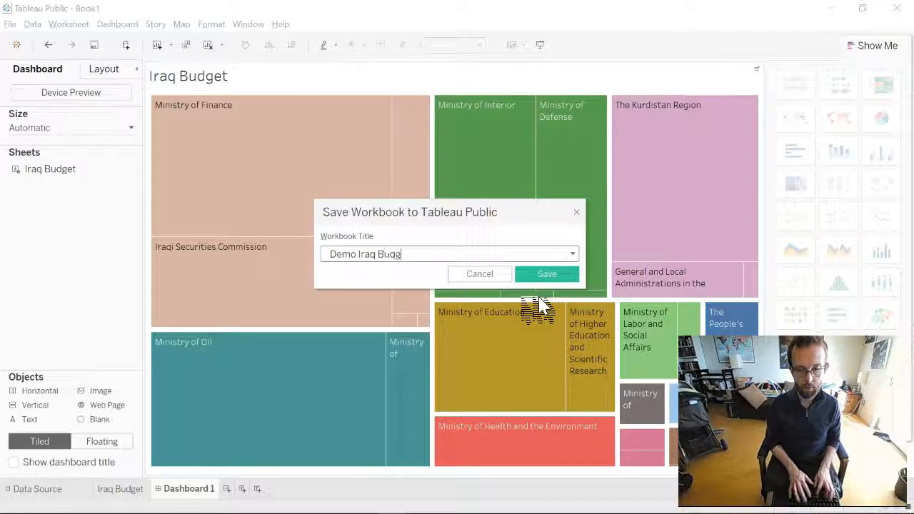
{"action": "left_click", "coordinate": [545, 274]}
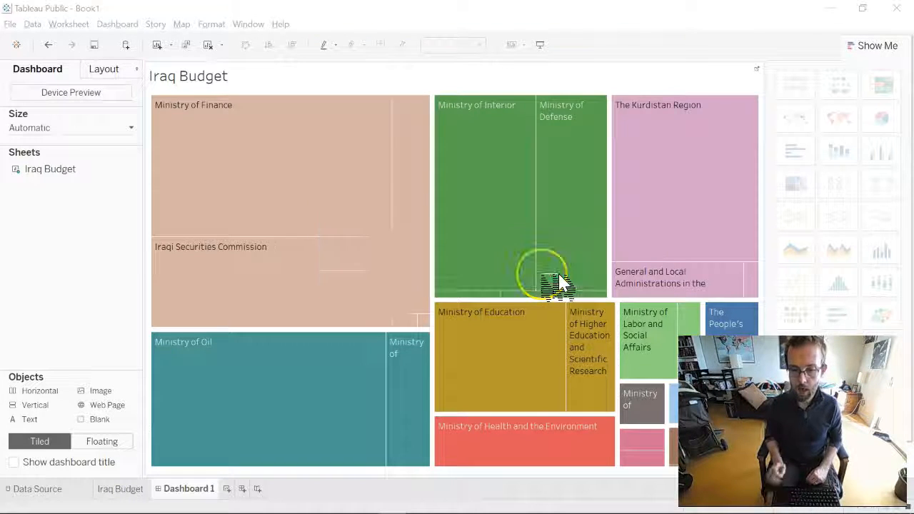
{"action": "left_click", "coordinate": [550, 278]}
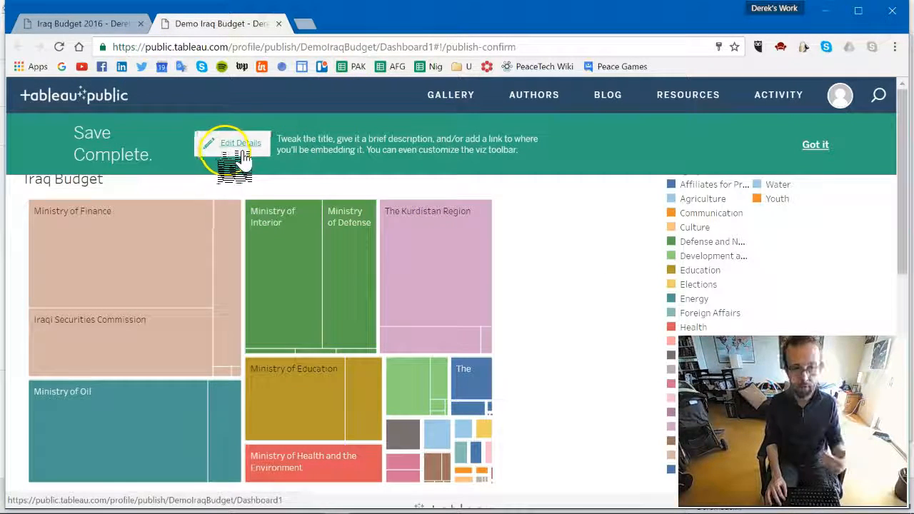
Fill in the viz description, adjust the sheets-as-tabs checkbox, and save the edited details
{"action": "left_click", "coordinate": [240, 143]}
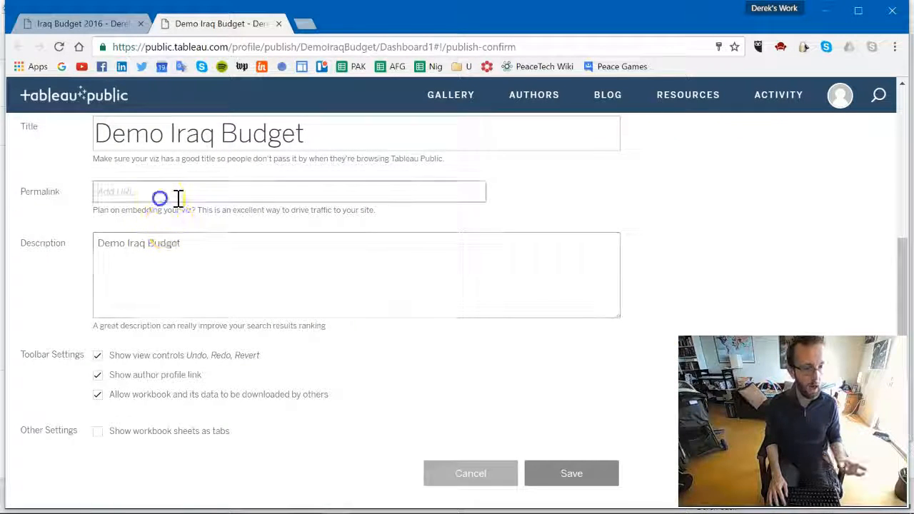
{"action": "left_click", "coordinate": [288, 191]}
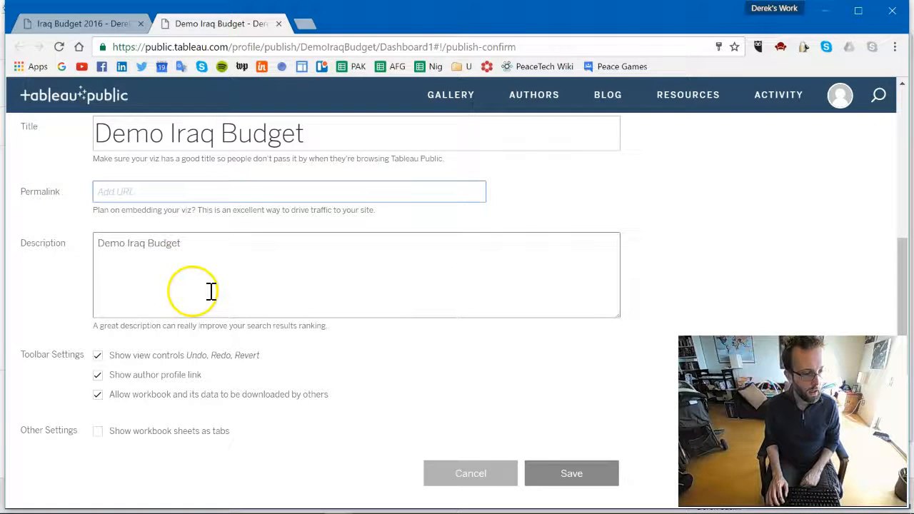
{"action": "scroll", "scroll_direction": "down", "scroll_amount": 3}
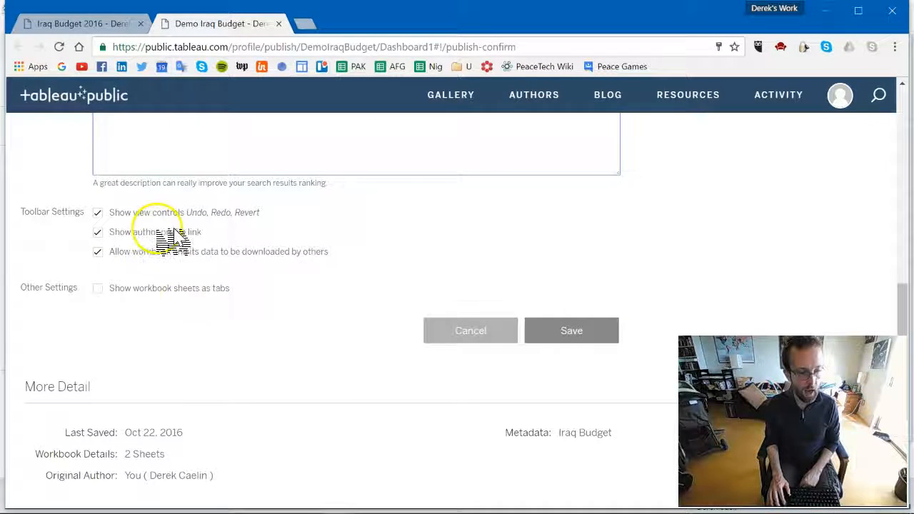
{"action": "mouse_move", "coordinate": [151, 431]}
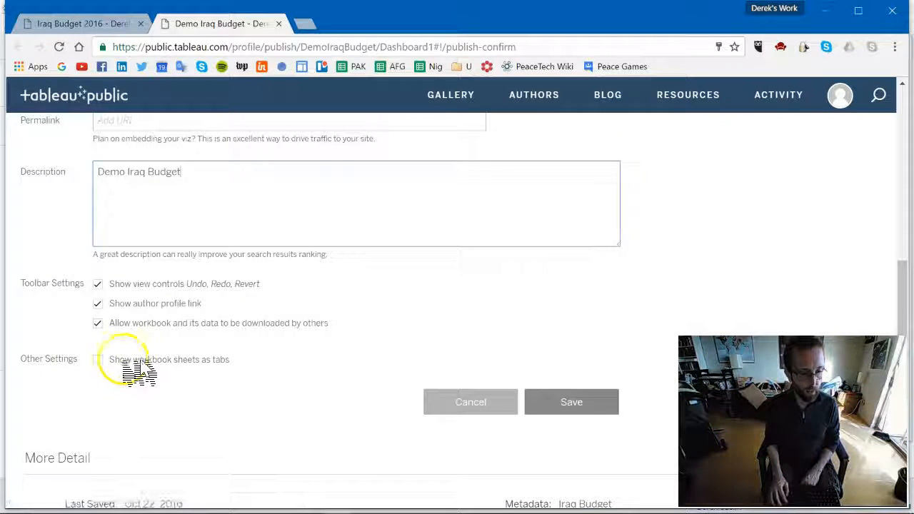
{"action": "left_click", "coordinate": [97, 360]}
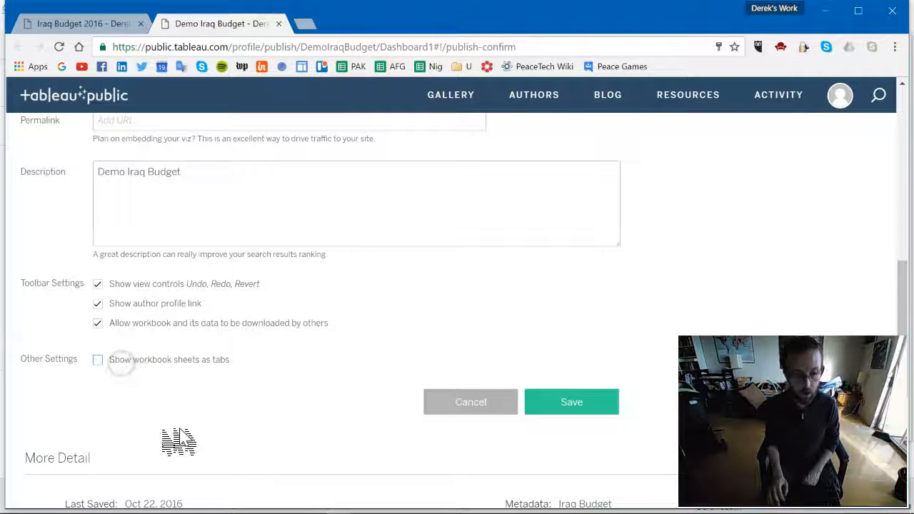
{"action": "left_click", "coordinate": [572, 402]}
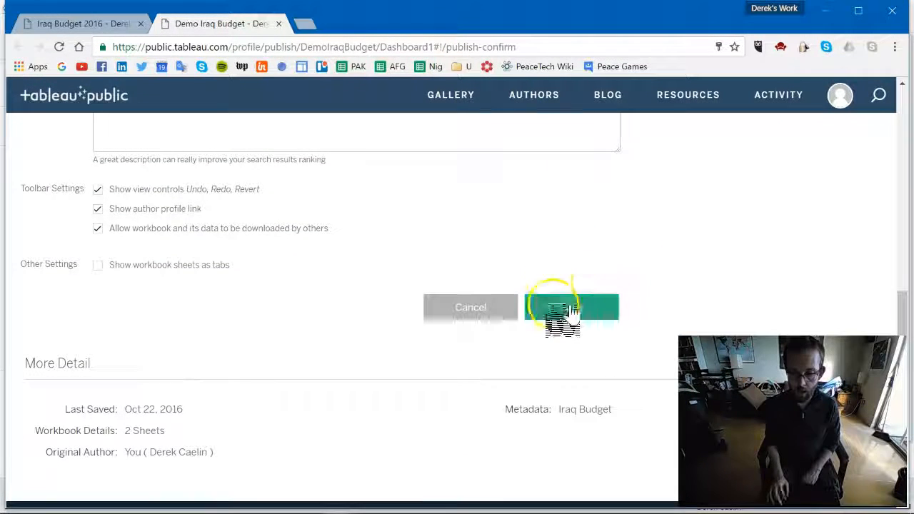
{"action": "left_click", "coordinate": [572, 307]}
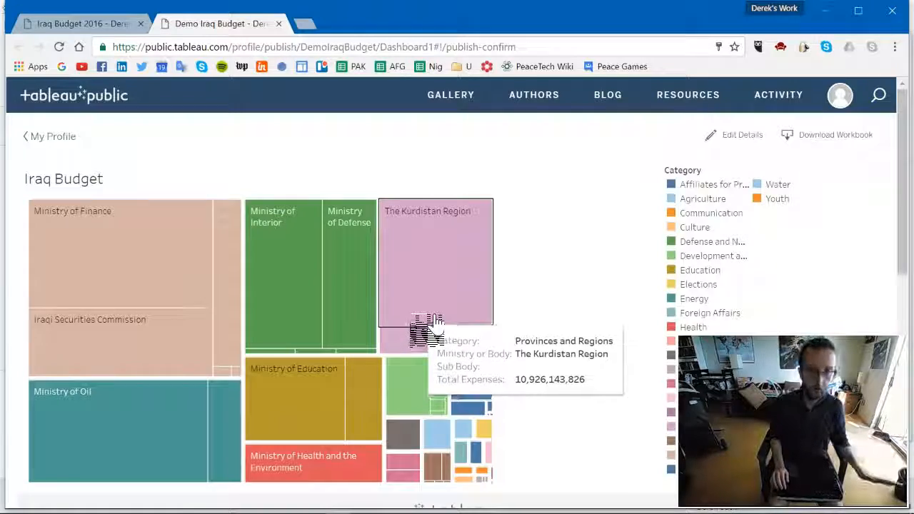
{"action": "mouse_move", "coordinate": [269, 279]}
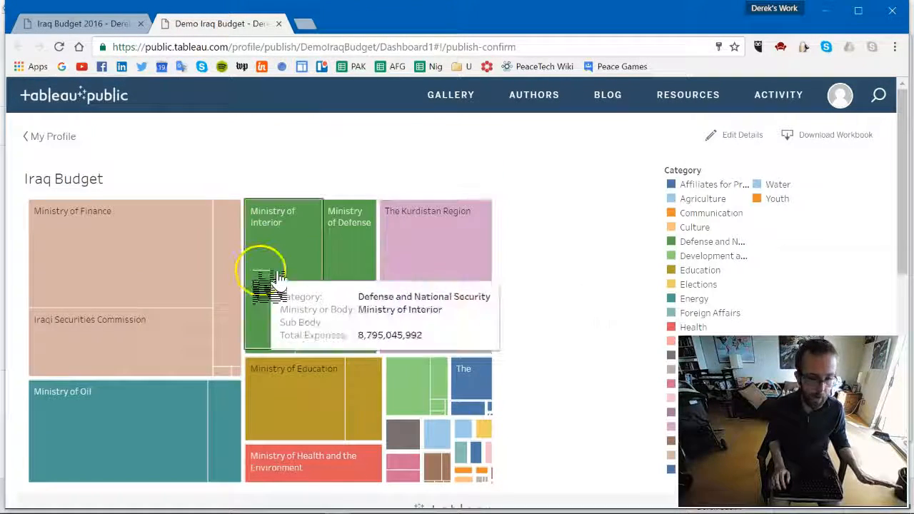
{"action": "scroll", "scroll_direction": "down", "scroll_amount": 3}
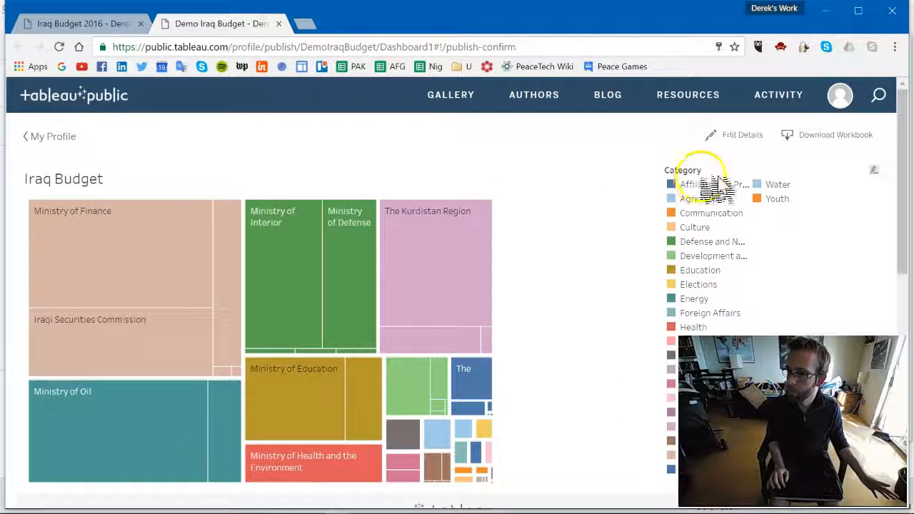
{"action": "scroll", "scroll_direction": "down", "scroll_amount": 3}
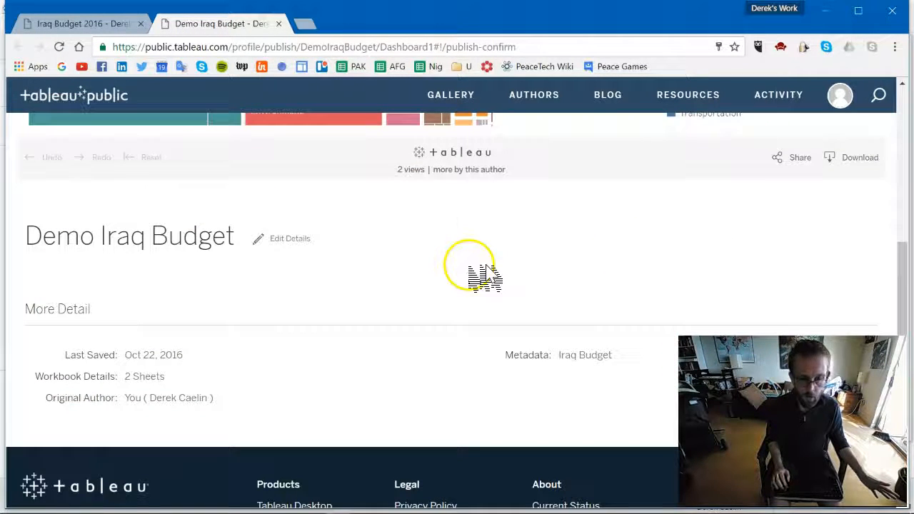
{"action": "mouse_move", "coordinate": [800, 157]}
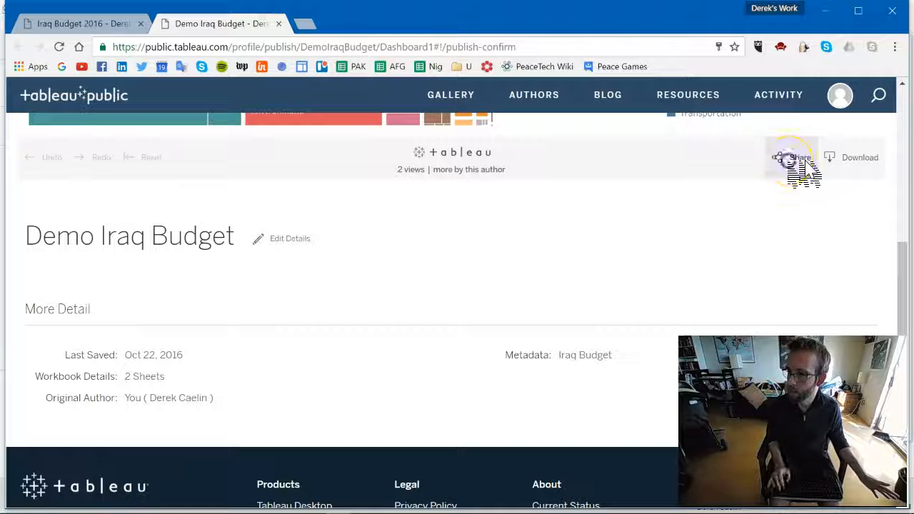
Show the viz's Share options and select its embed code field
{"action": "left_click", "coordinate": [794, 157]}
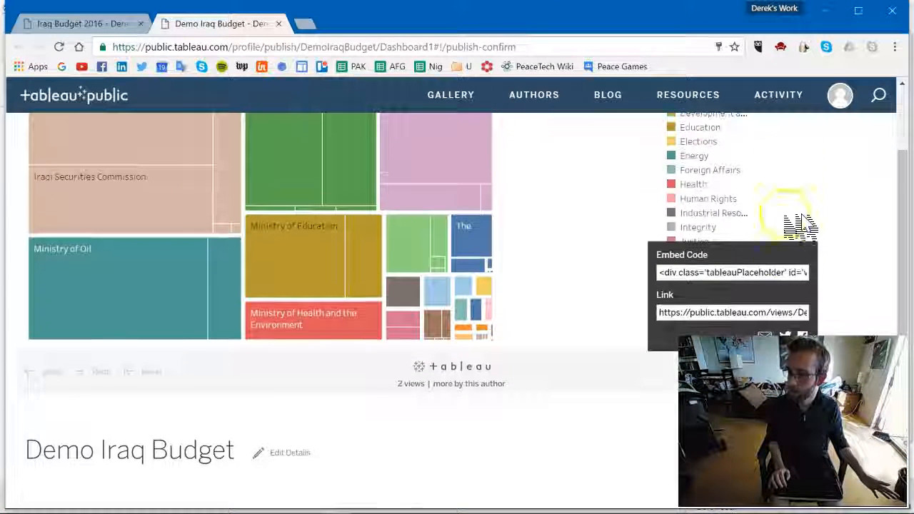
{"action": "left_click", "coordinate": [731, 271]}
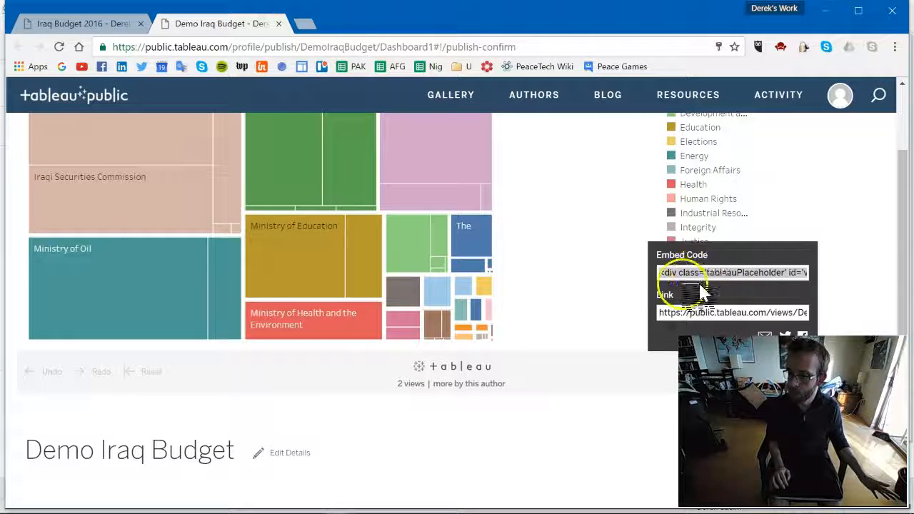